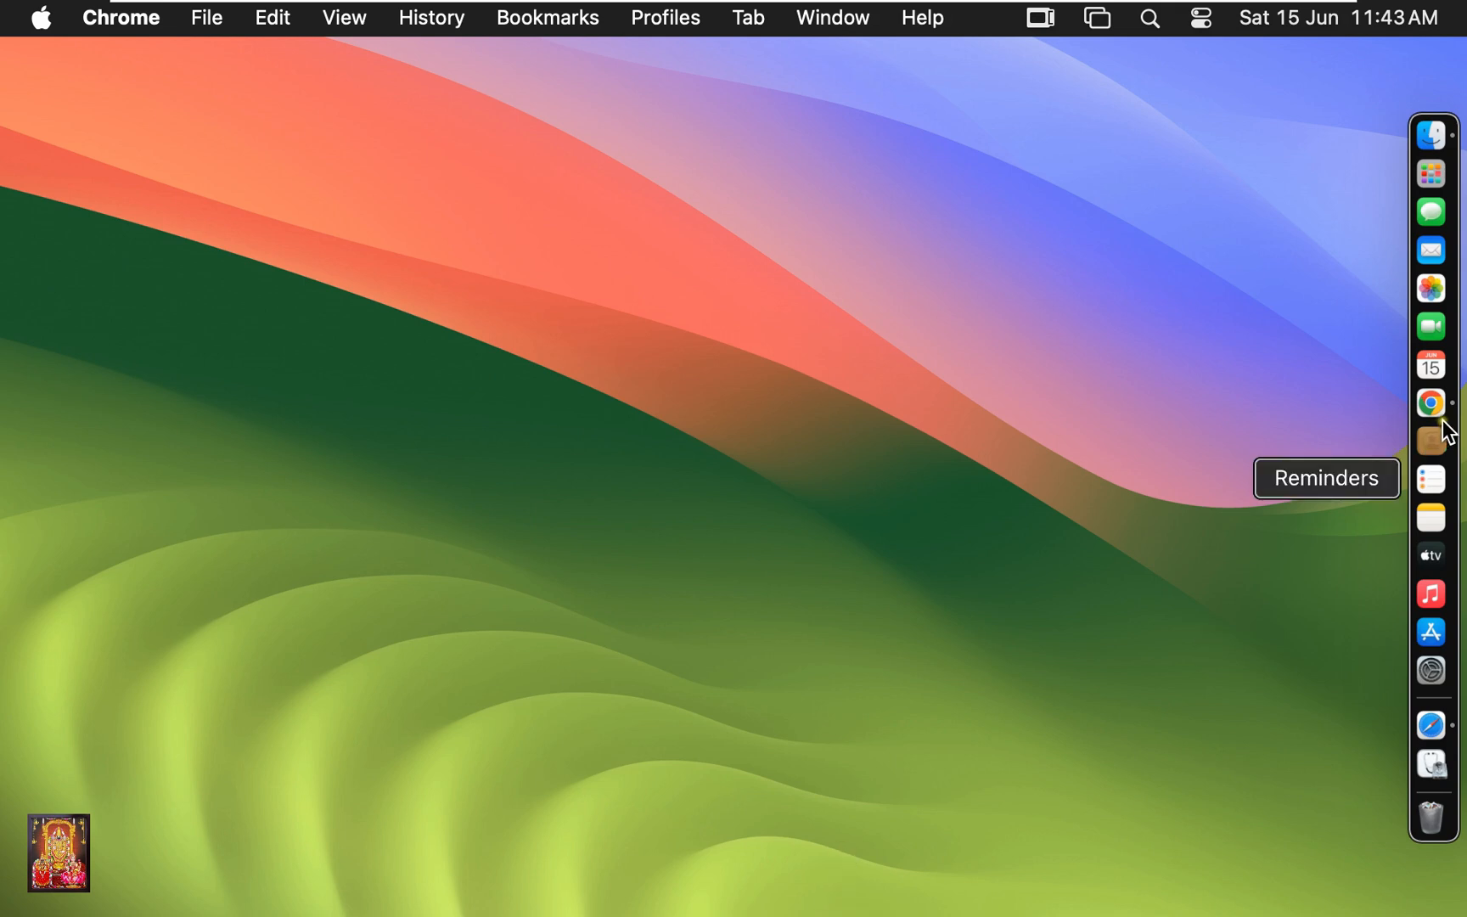
Launch Chrome from the Dock and type 'download teamviewer' into the address bar.
left_click(1430, 403)
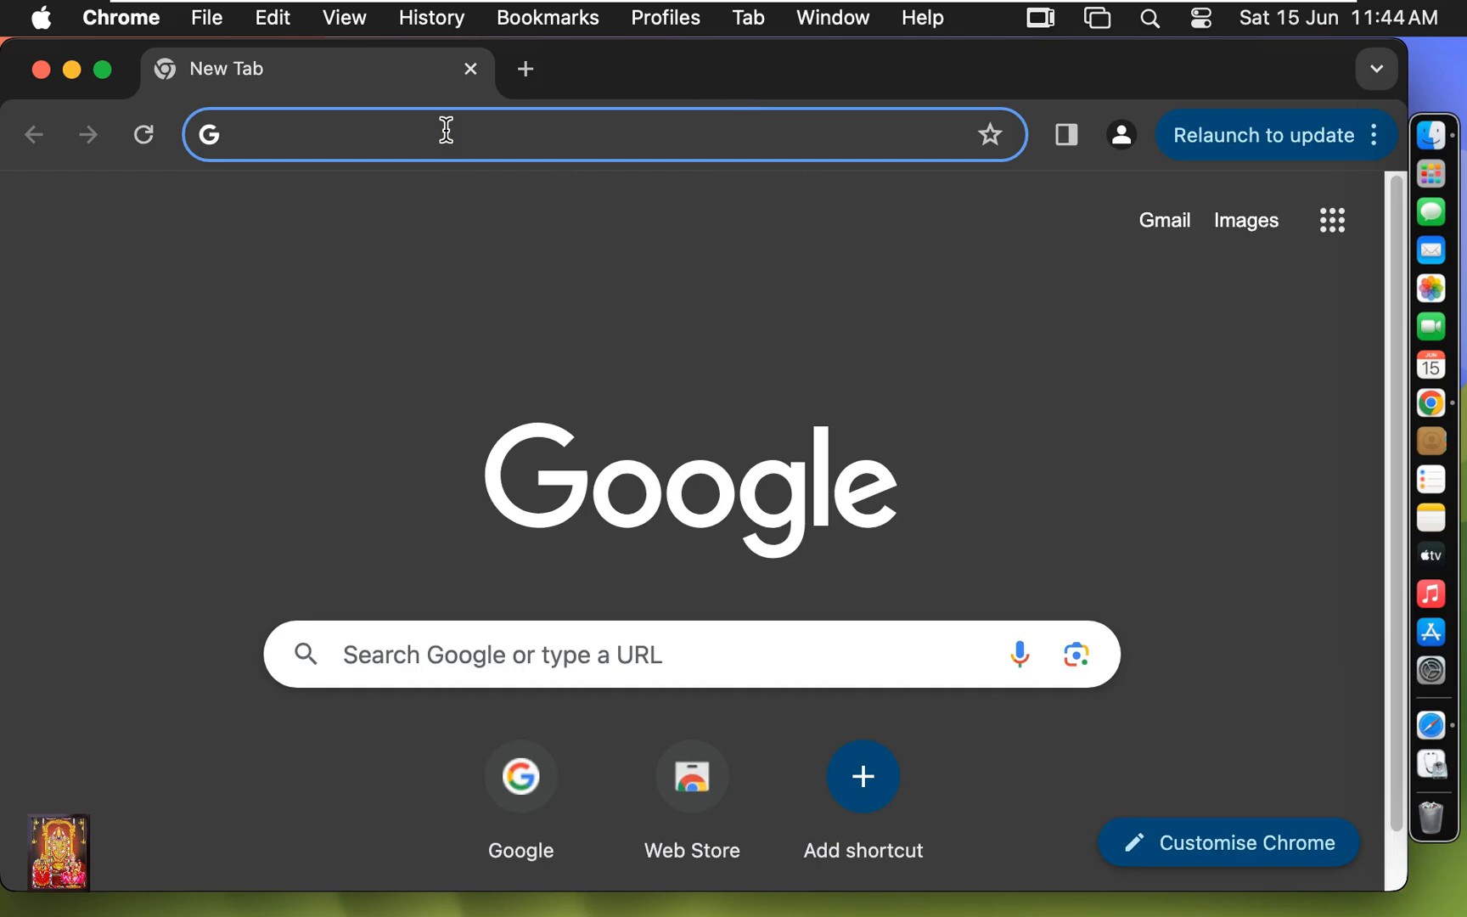
type("d")
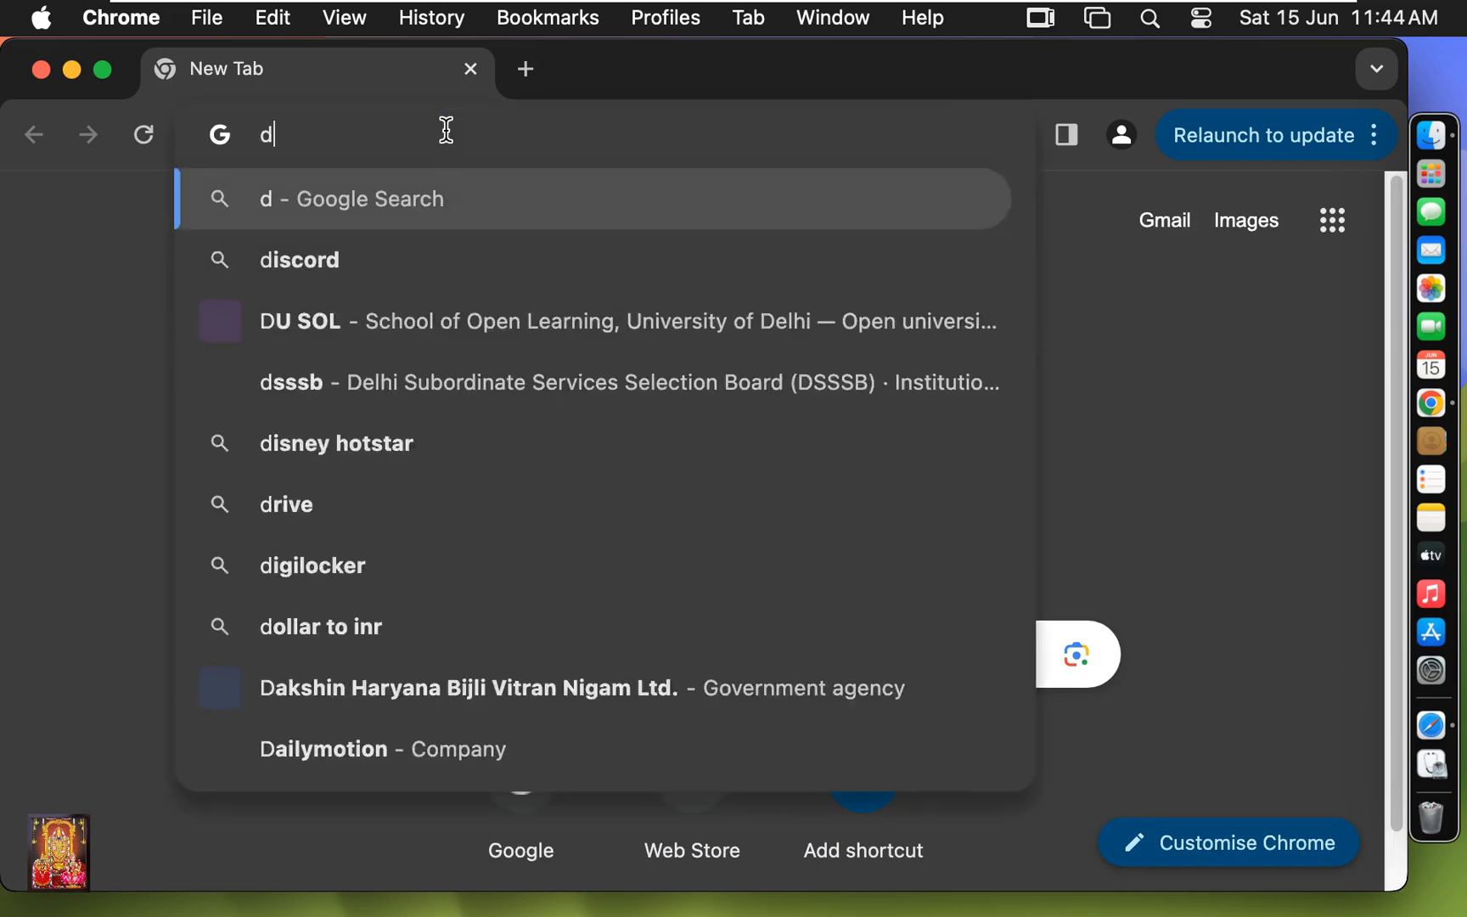
type("ownload")
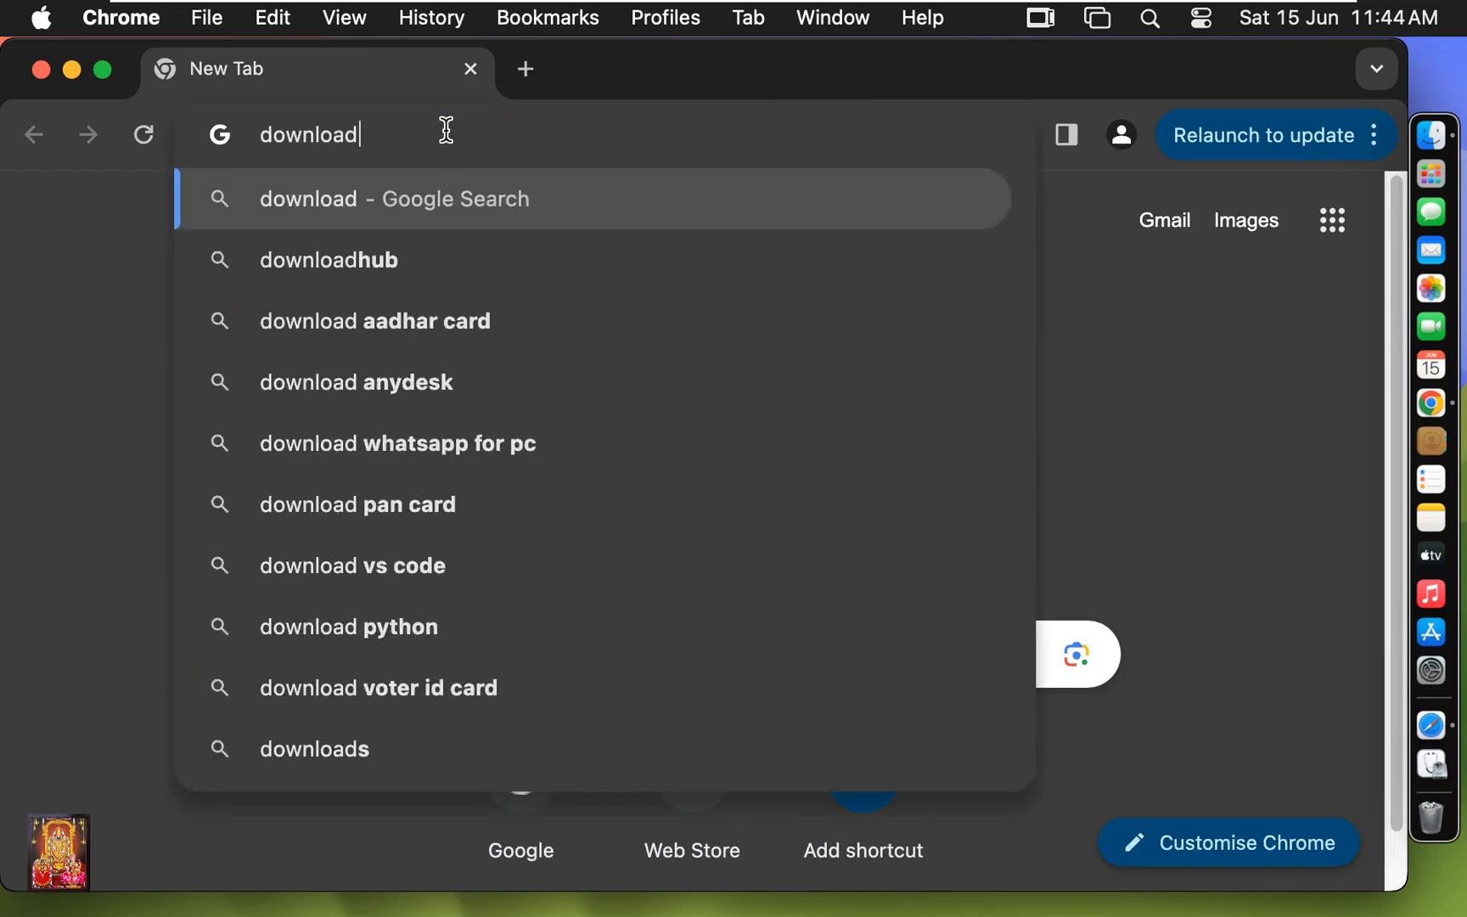
type("teamviewer")
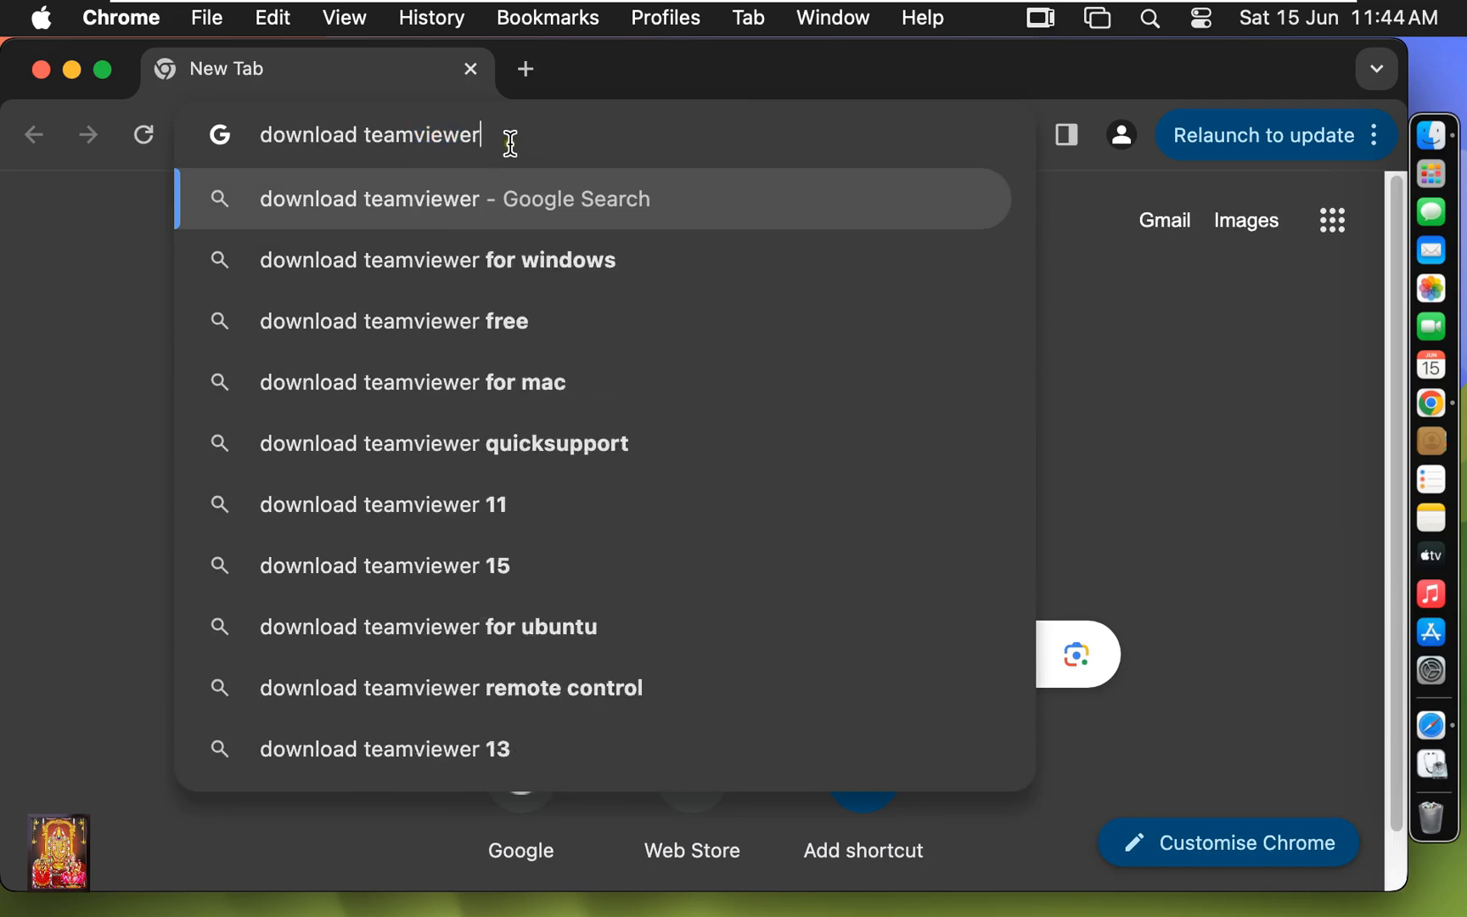
Search 'download teamviewer' and open the sponsored TeamViewer Latest Version result.
key("Enter")
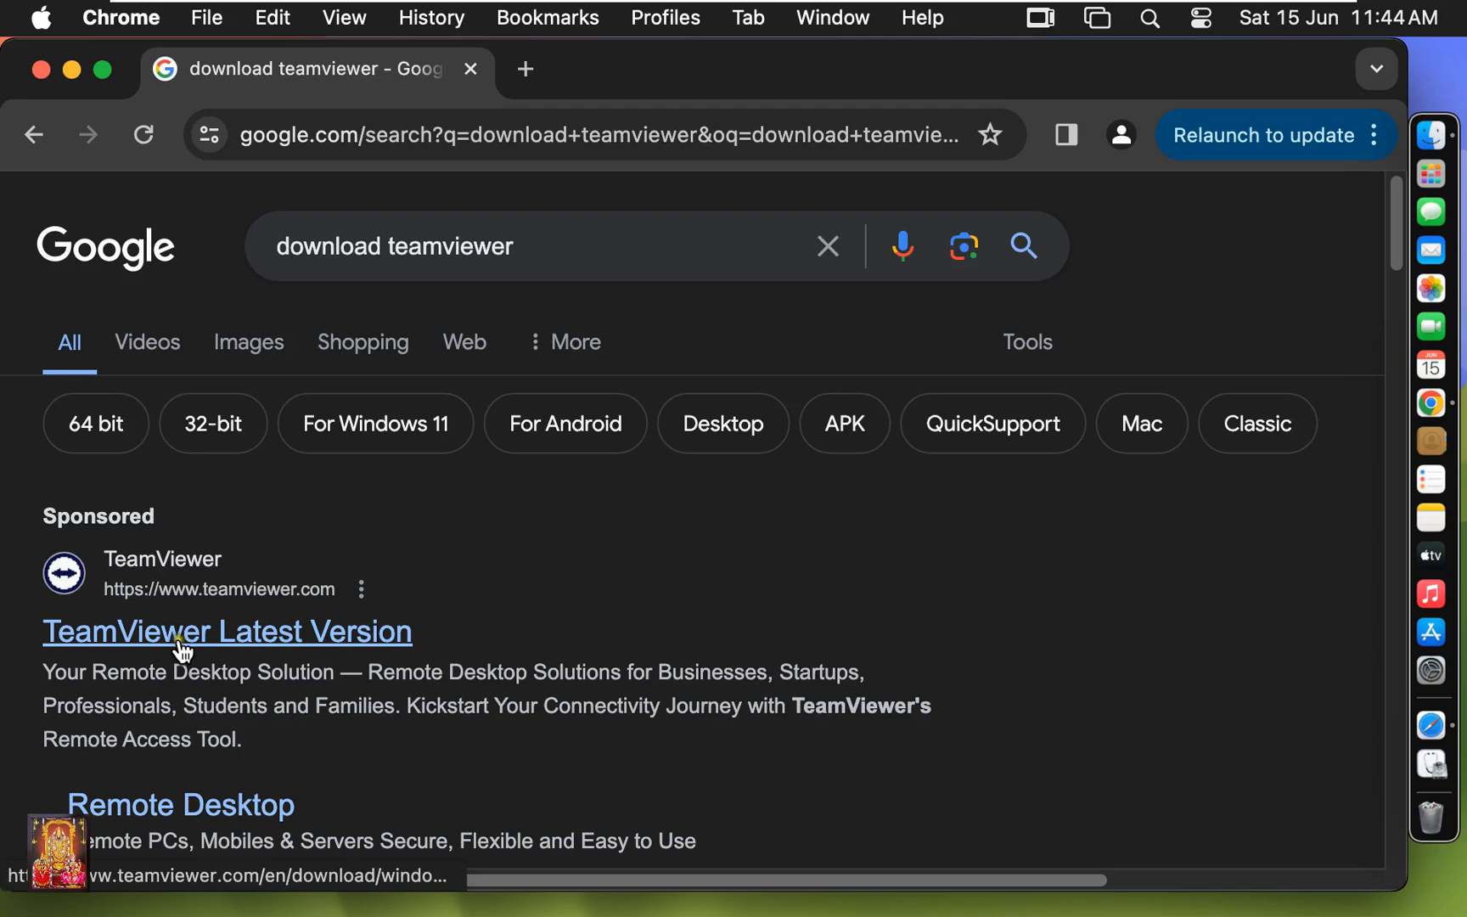
left_click(226, 632)
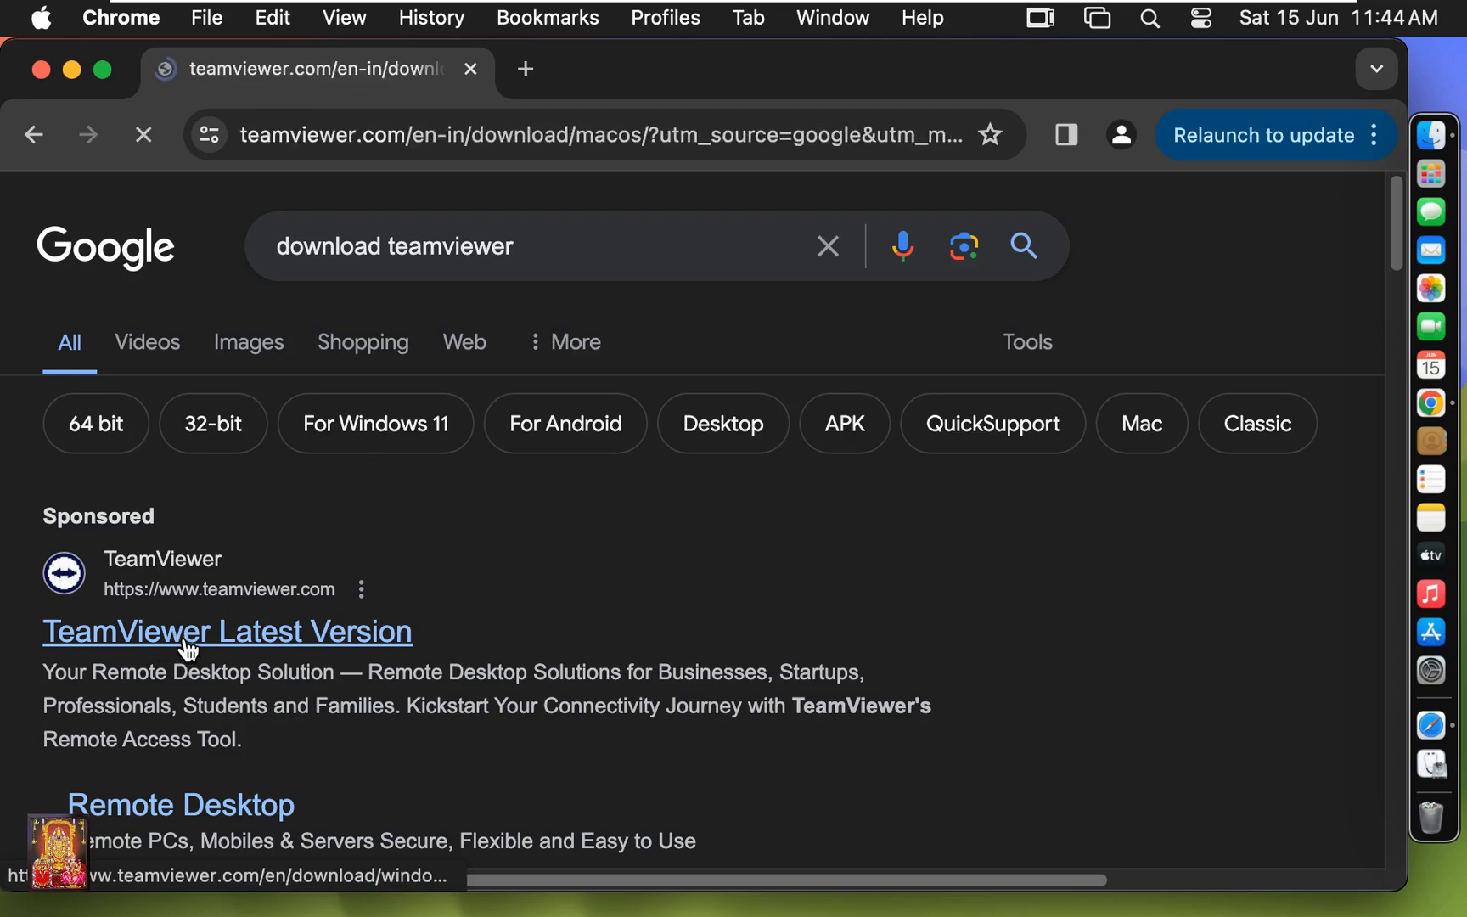
left_click(226, 631)
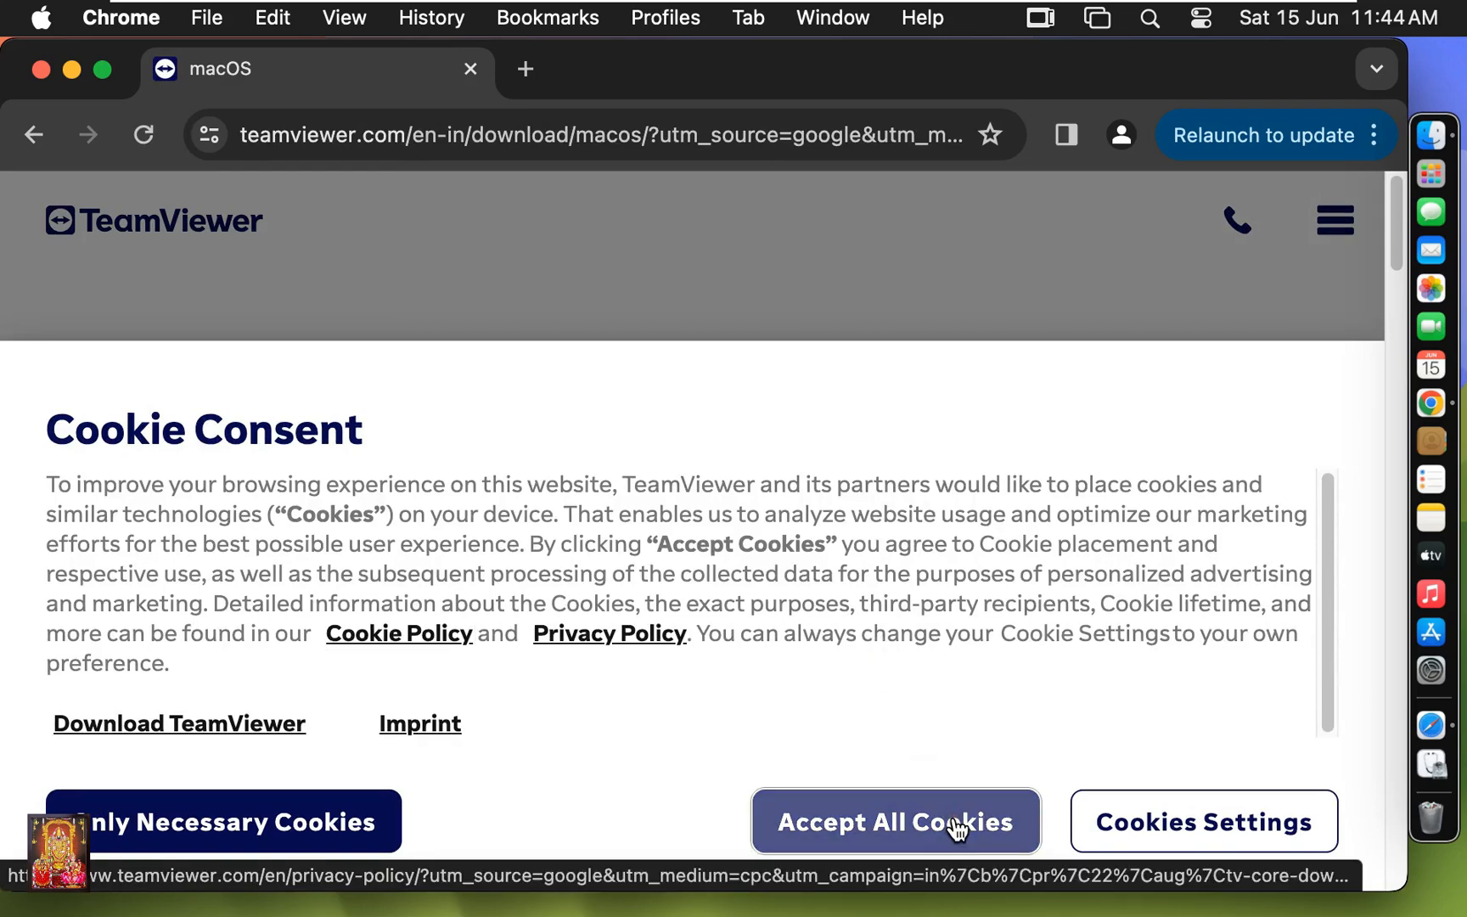
Accept all cookies on the TeamViewer download page.
left_click(894, 822)
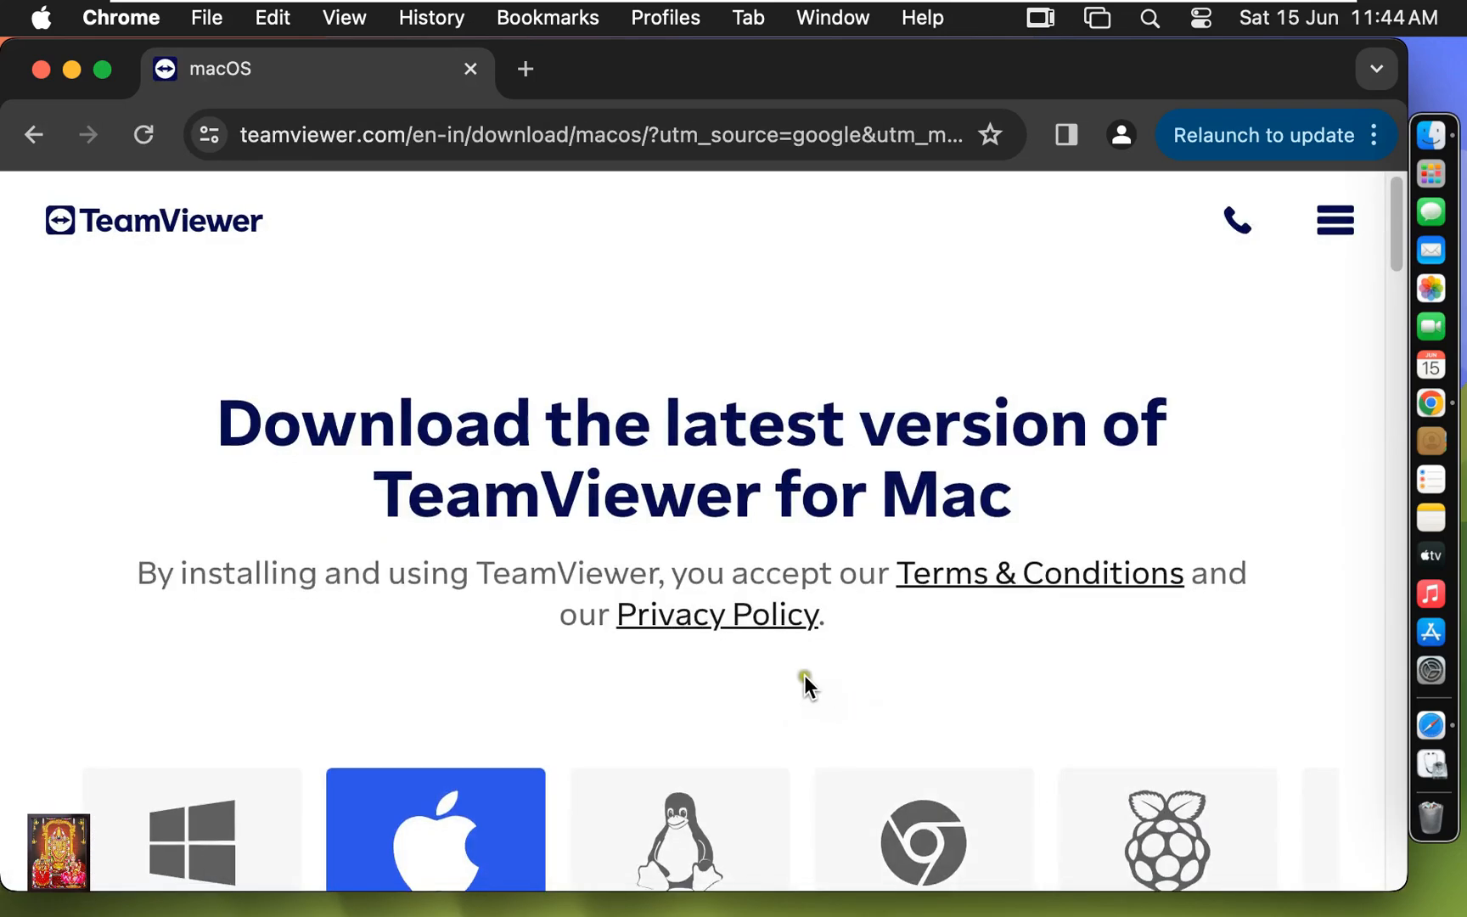
mouse_move(847, 658)
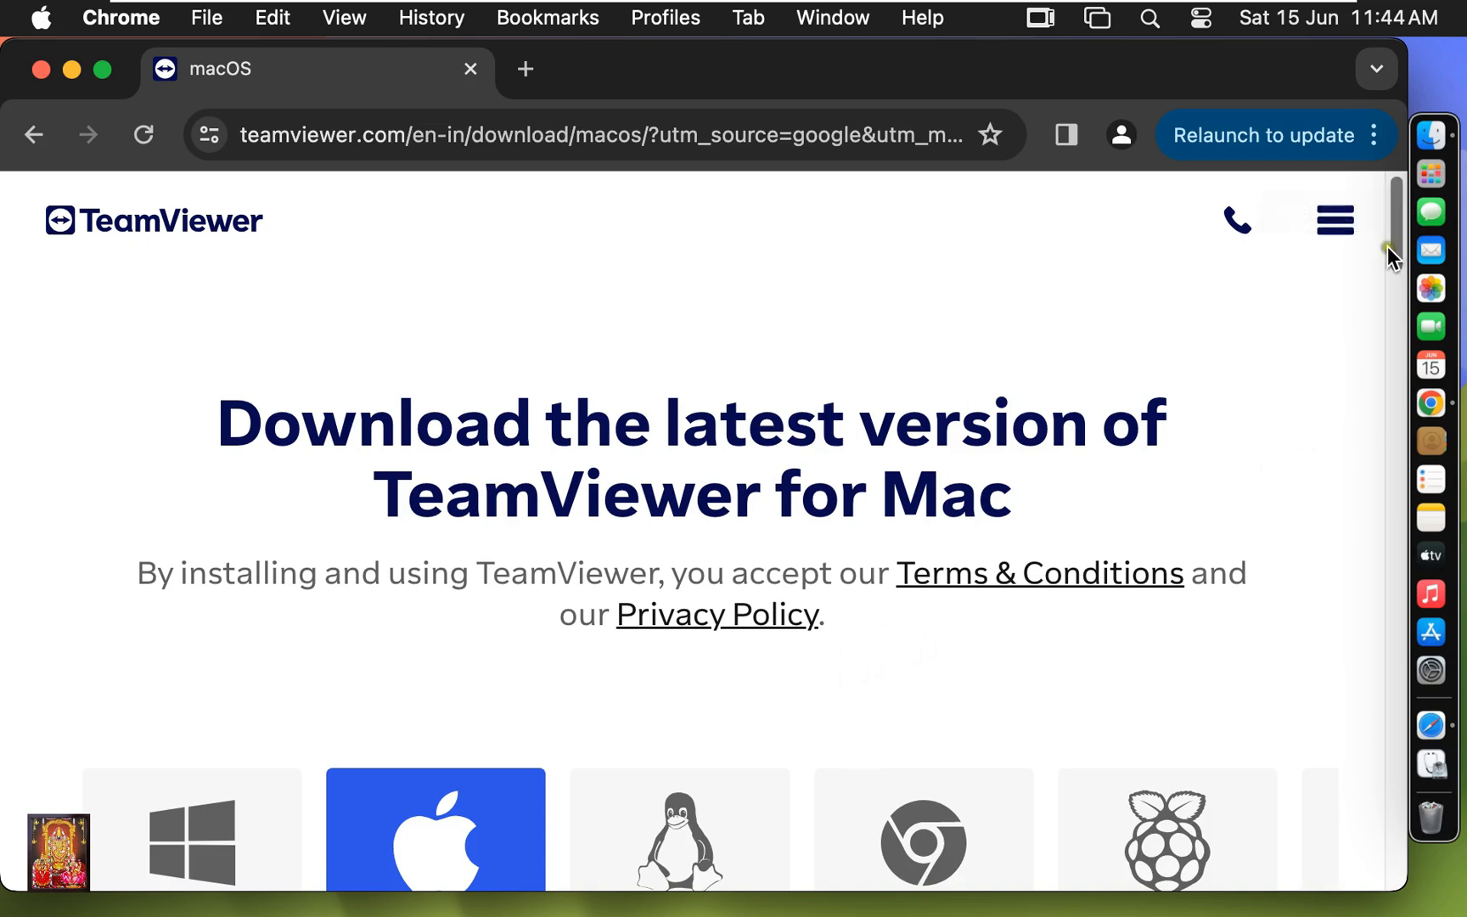
scroll("down", 3)
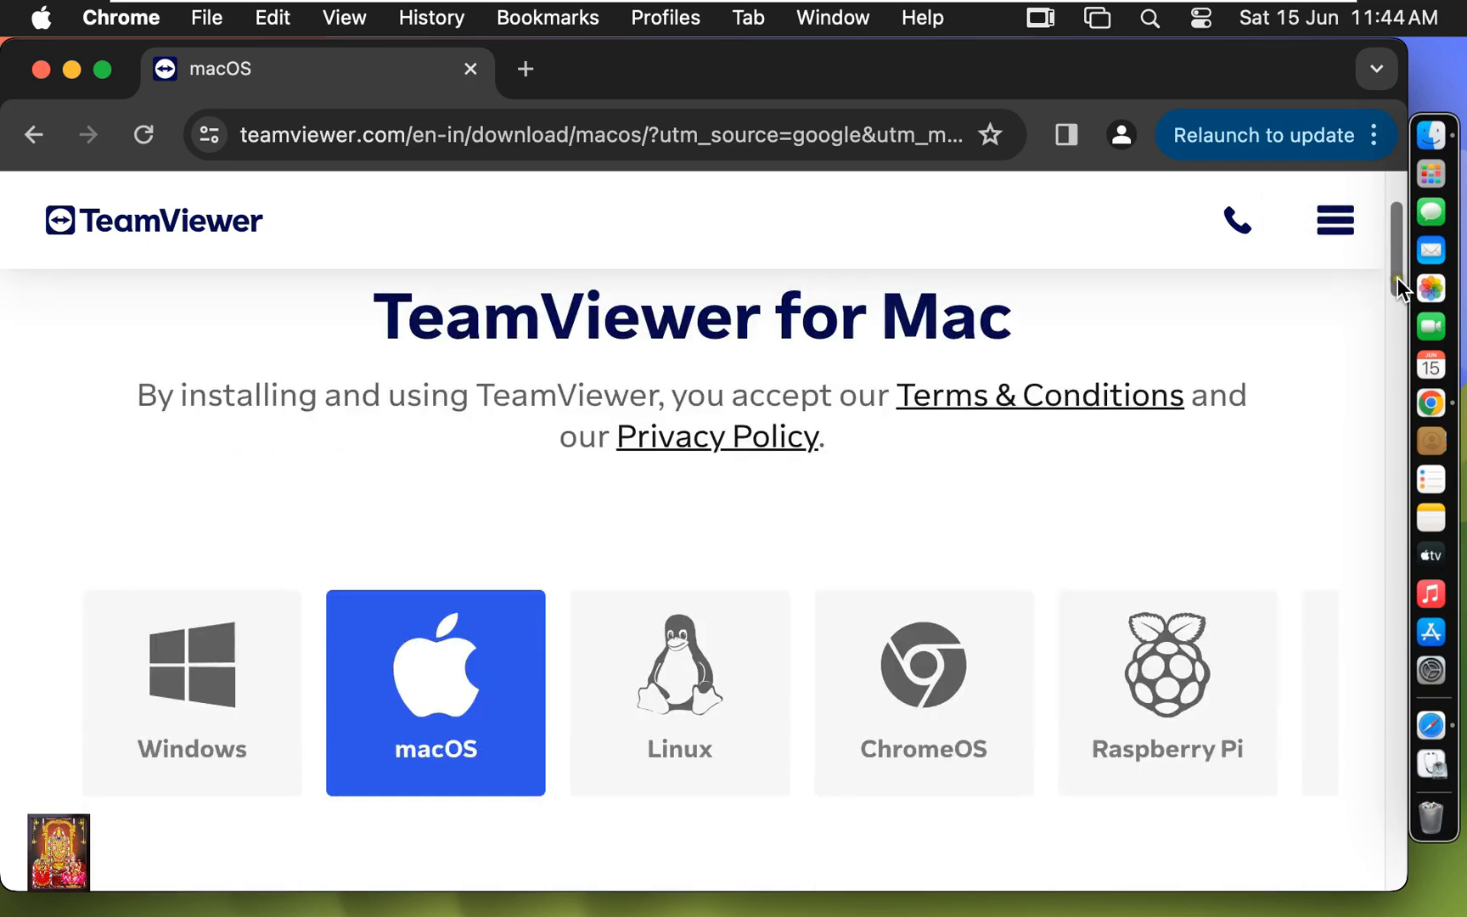
scroll("down", 3)
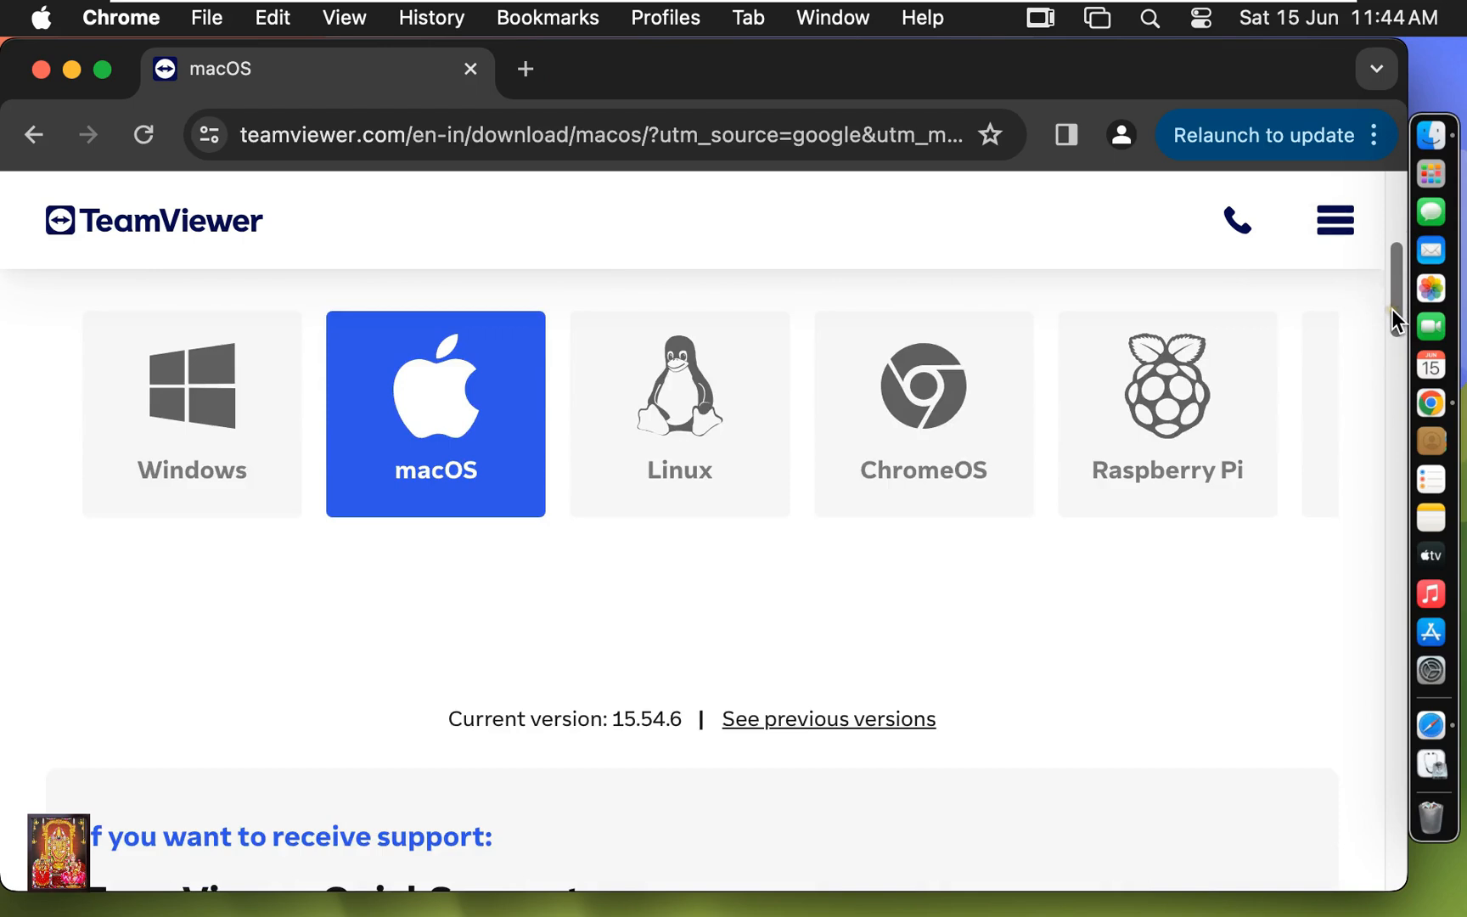
mouse_move(435, 416)
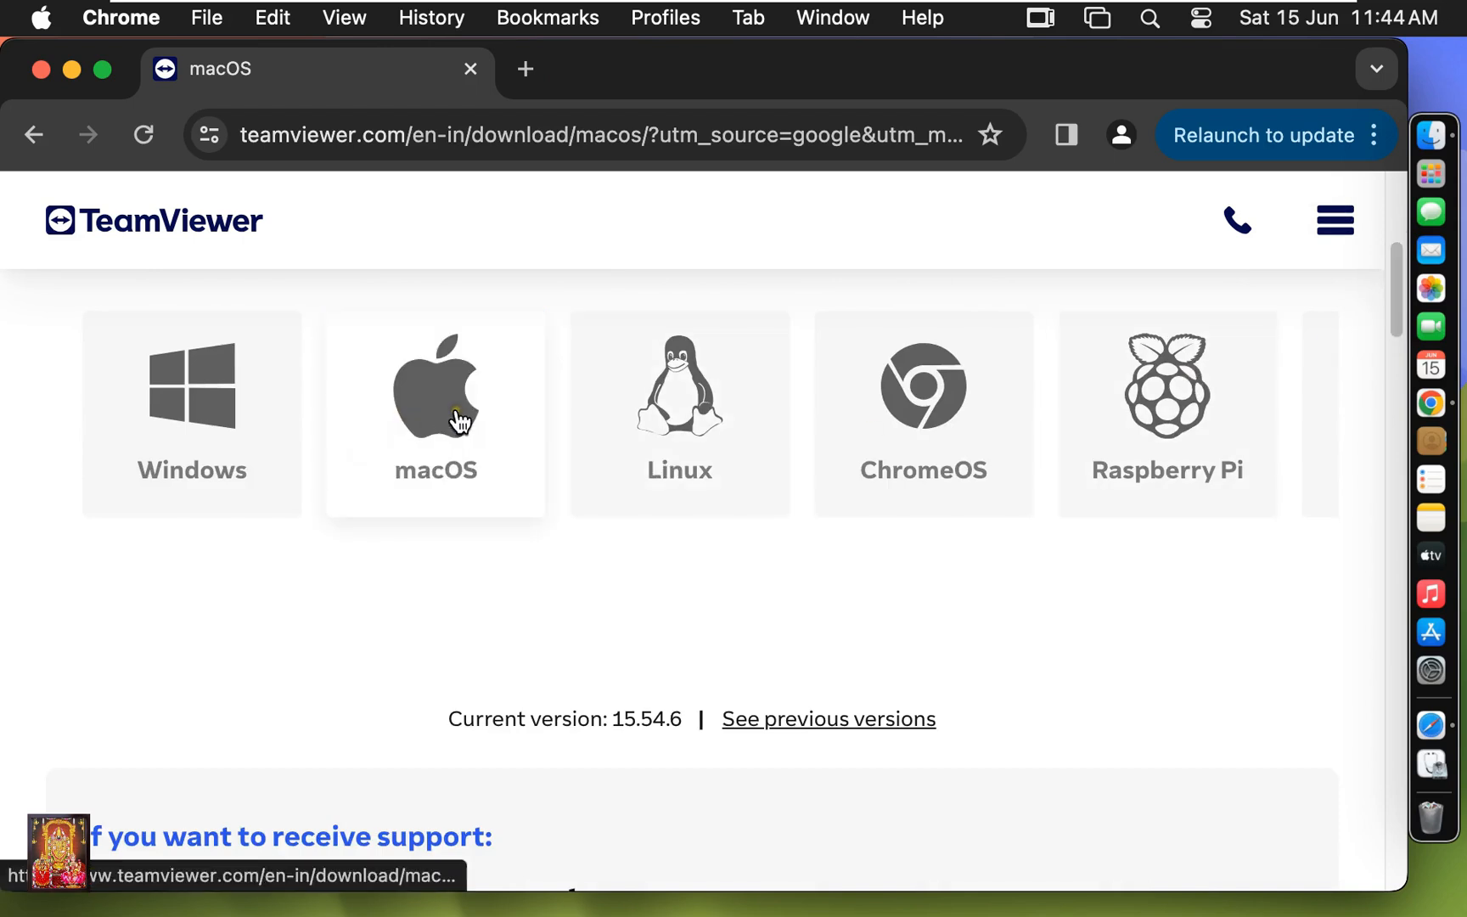
Choose the macOS platform and scroll down to the TeamViewer Full Client section.
left_click(434, 412)
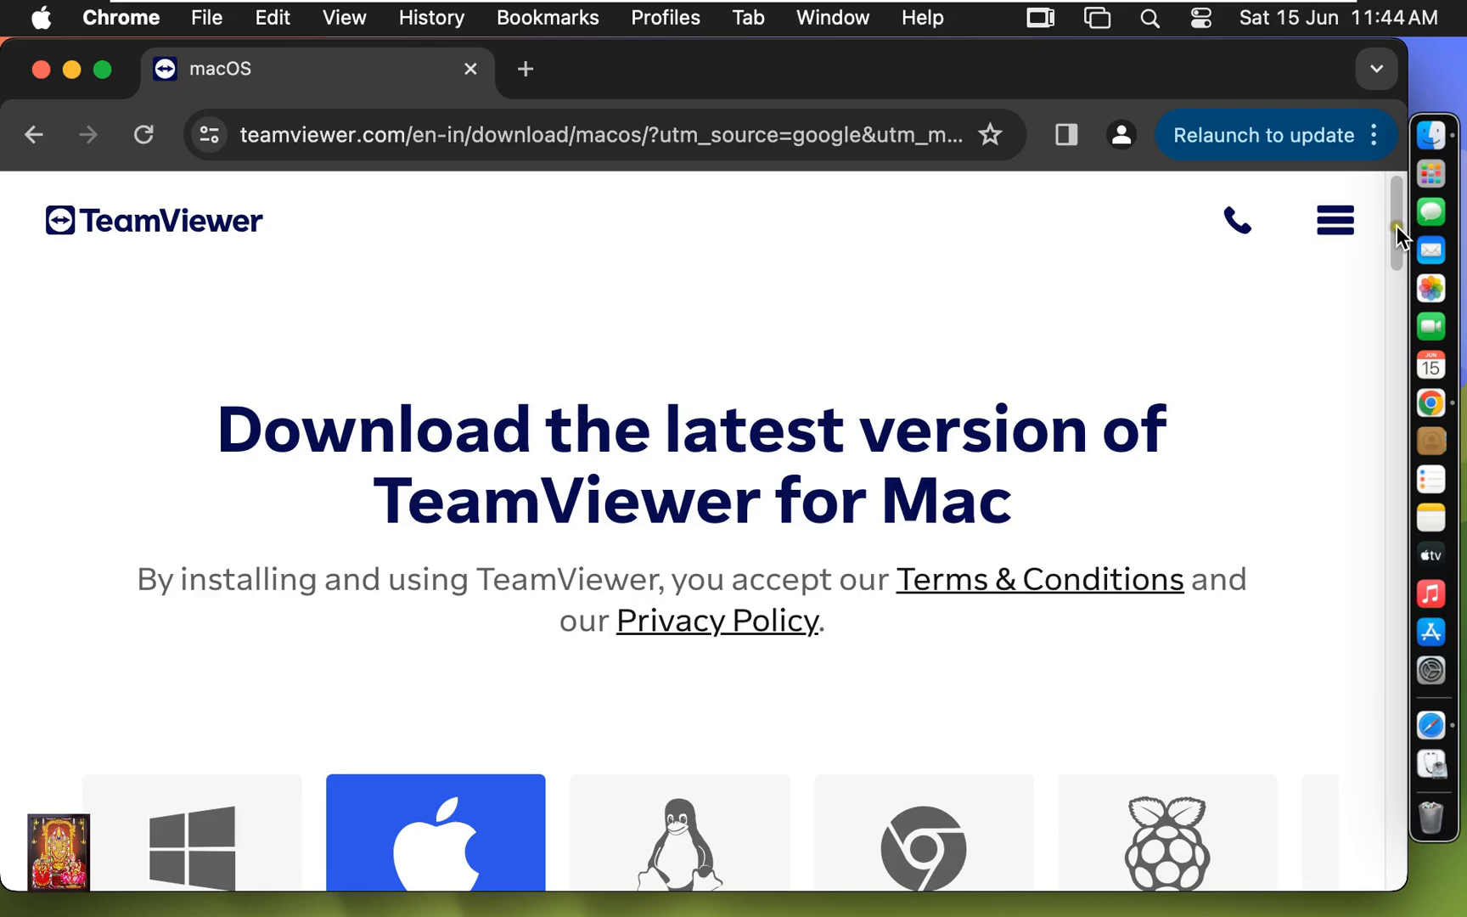
scroll("down", 3)
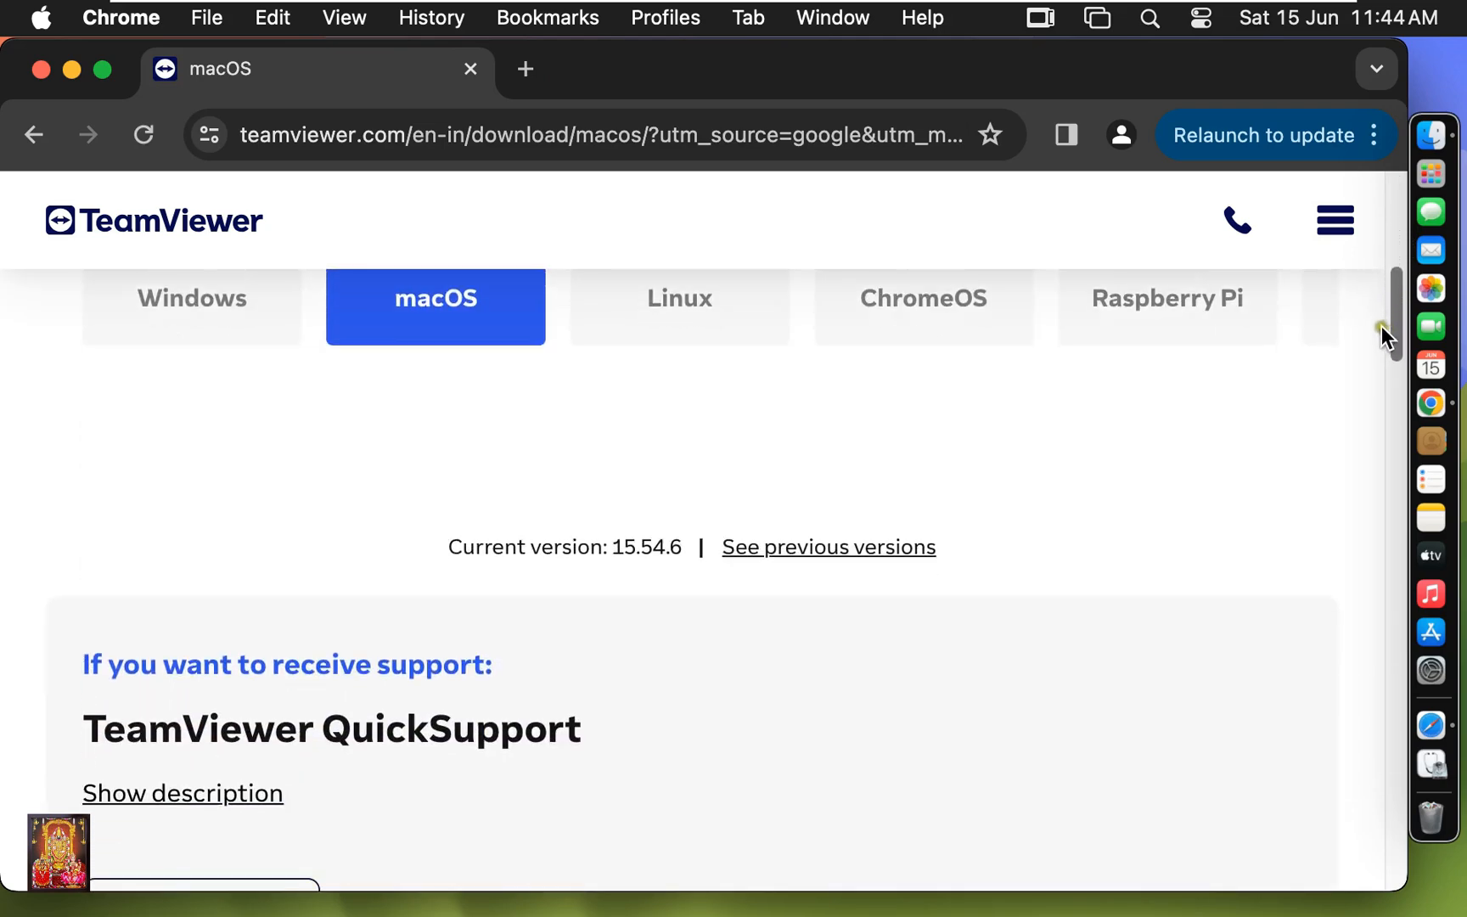
scroll("down", 3)
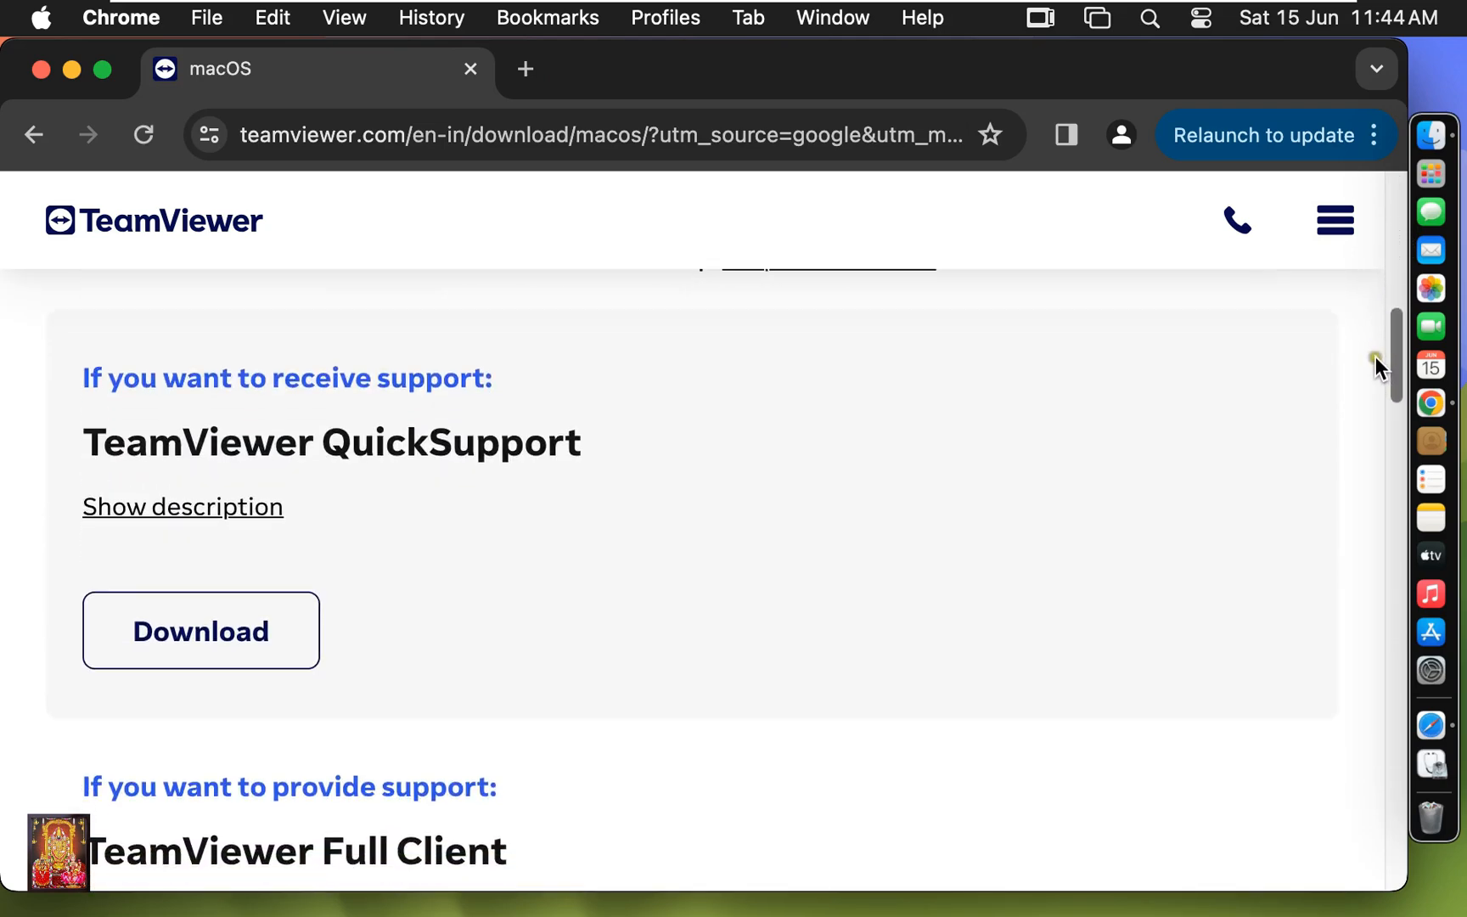
scroll("down", 3)
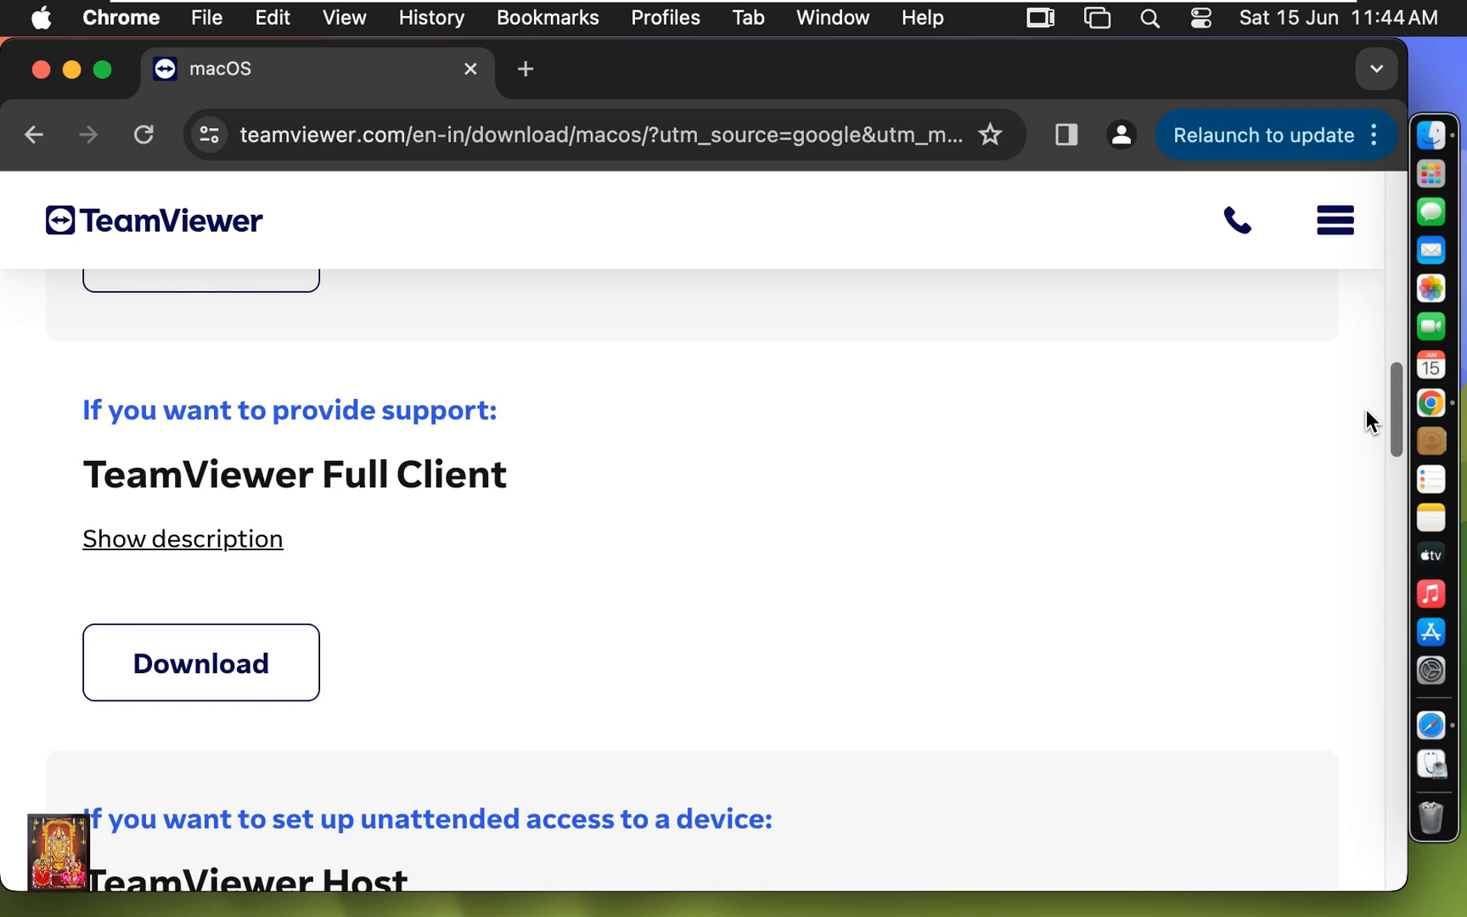
mouse_move(201, 662)
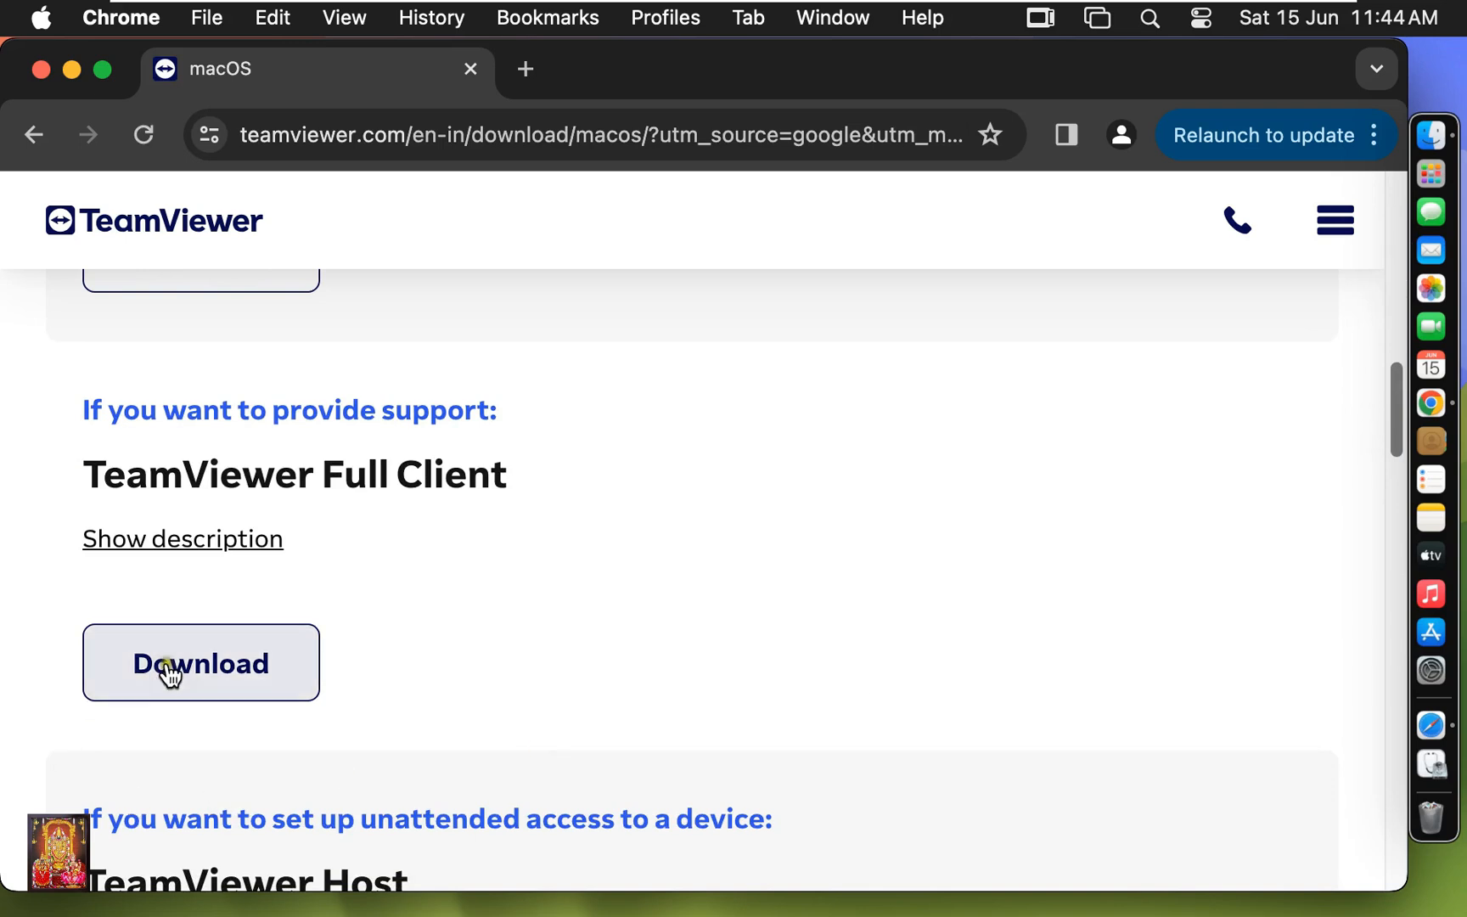
Download the Full Client as TeamViewer.dmg (93.0 MB) and confirm it in Chrome's downloads.
left_click(200, 662)
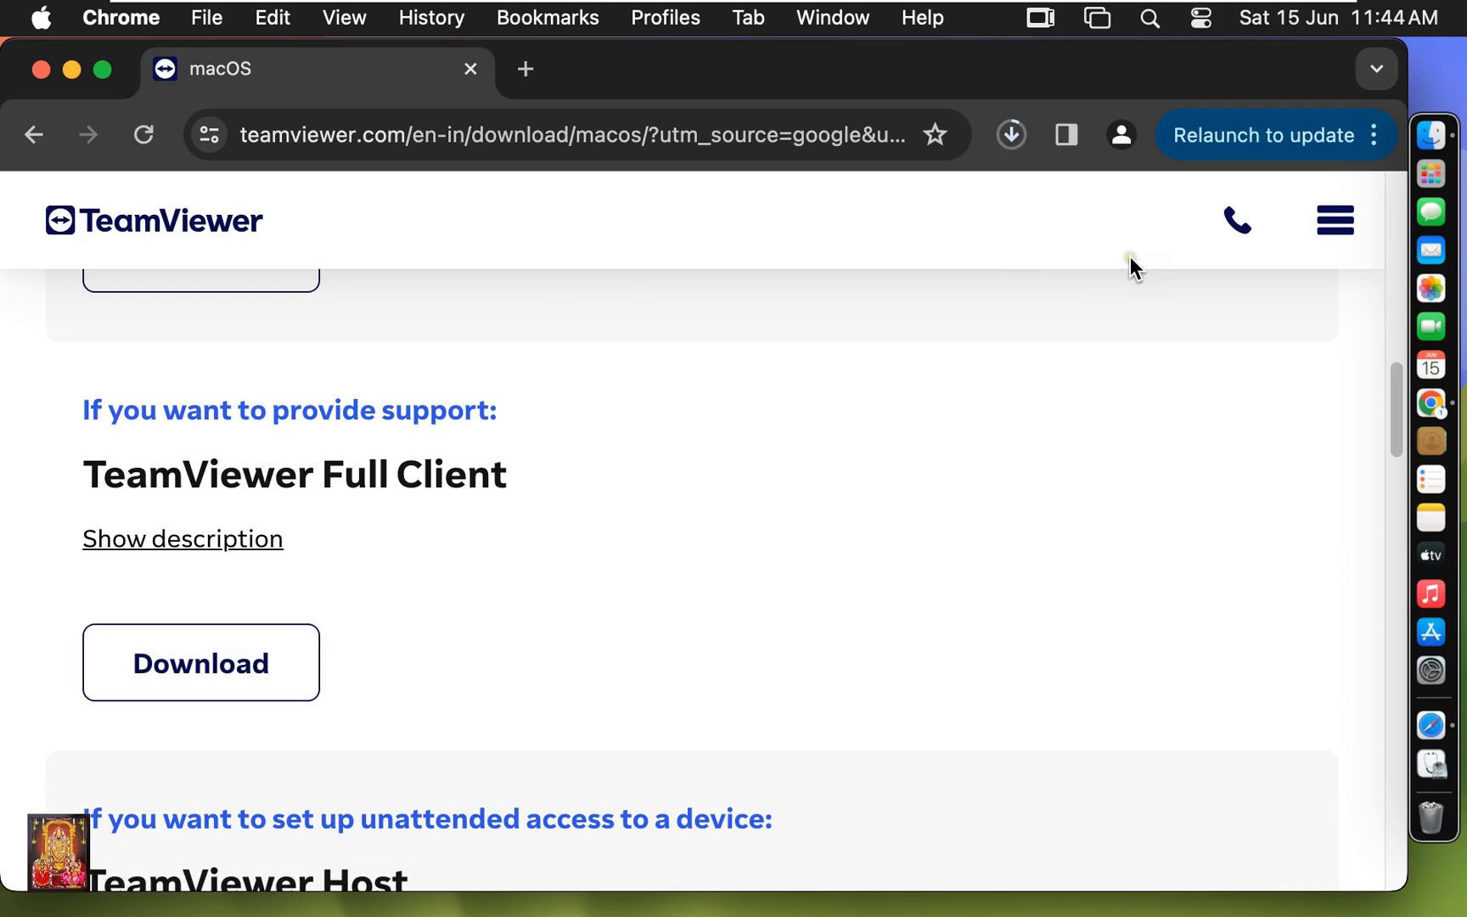
left_click(1009, 135)
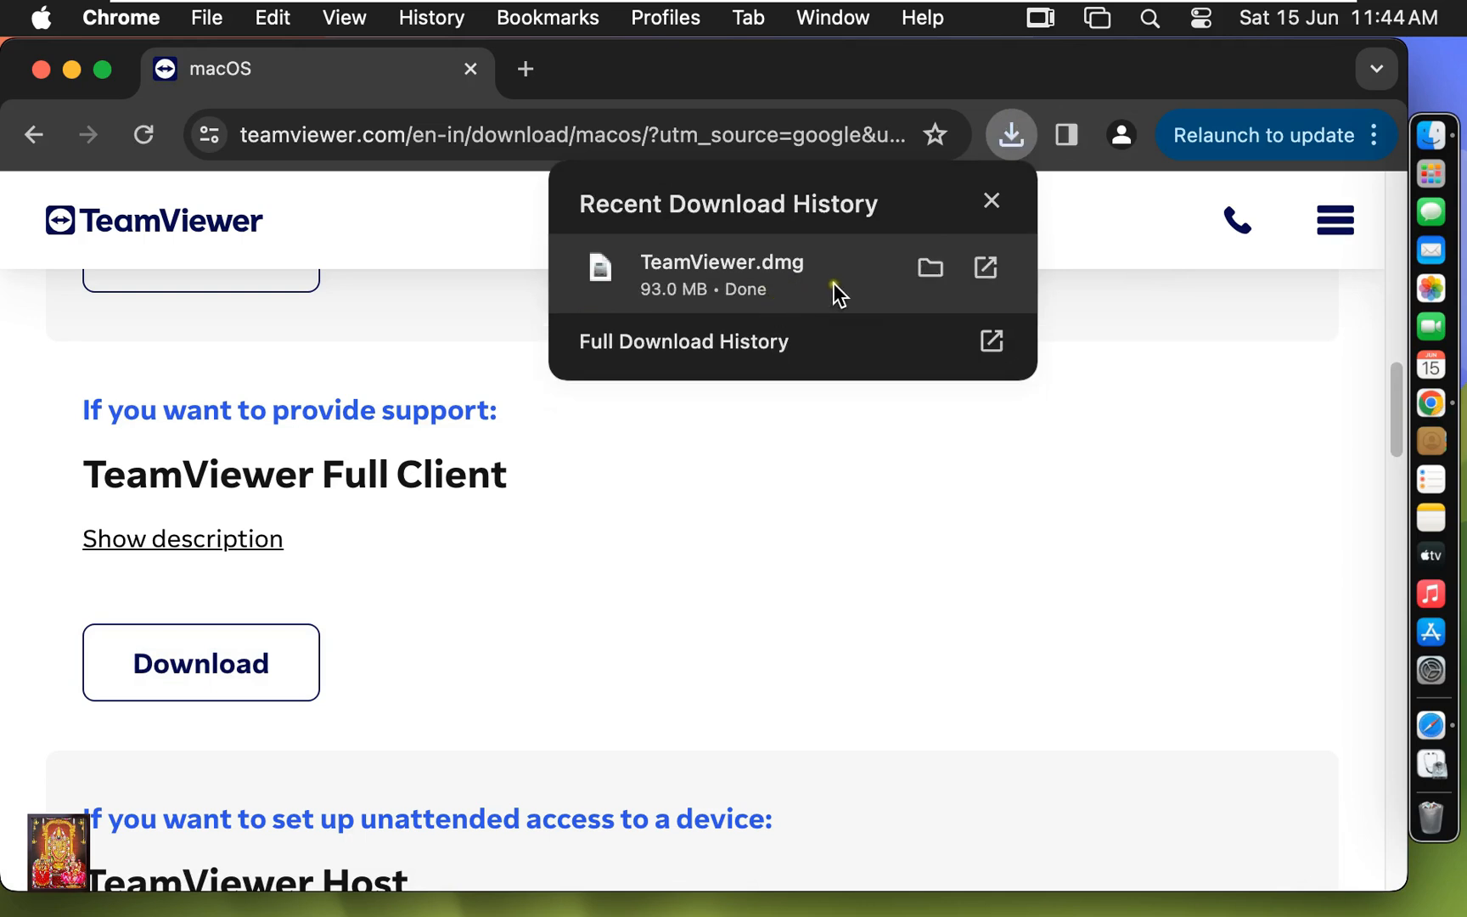
mouse_move(52, 107)
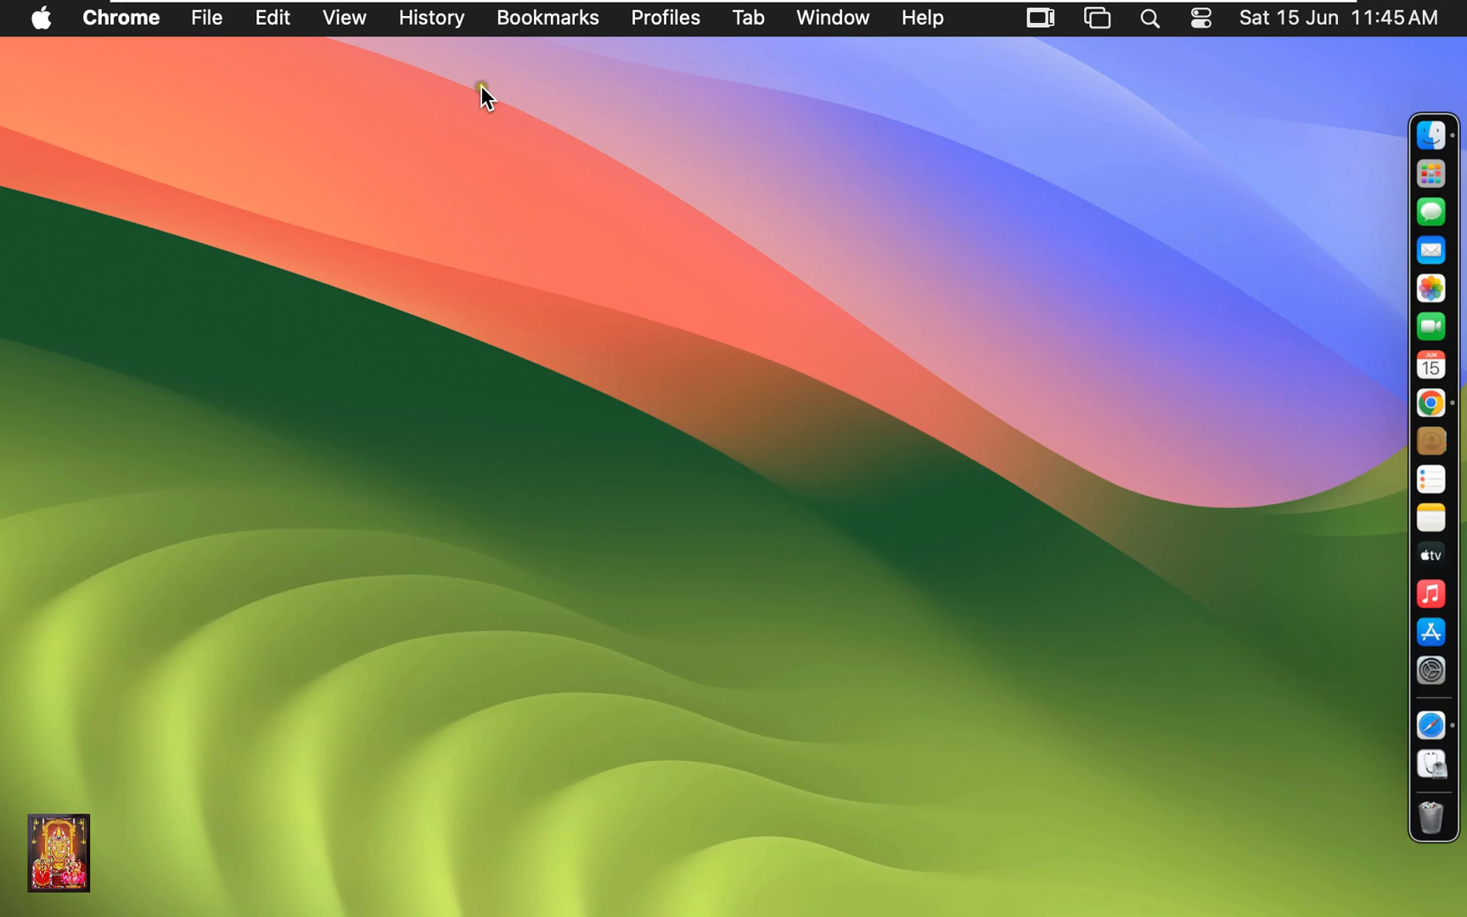
Open Finder's Downloads folder, then select and right-click TeamViewer.dmg.
left_click(1430, 134)
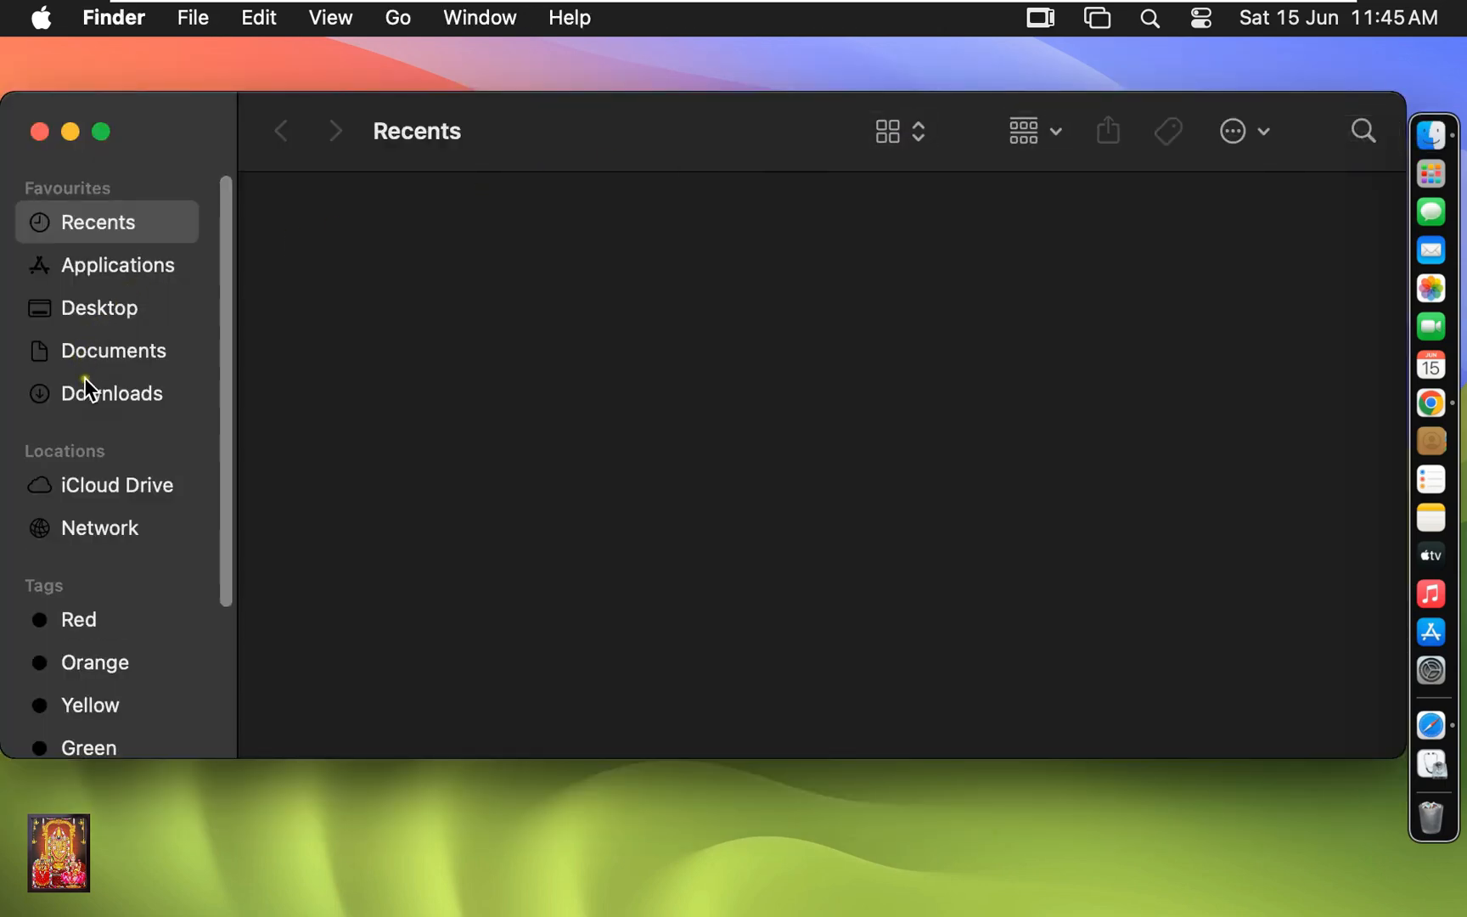
left_click(110, 393)
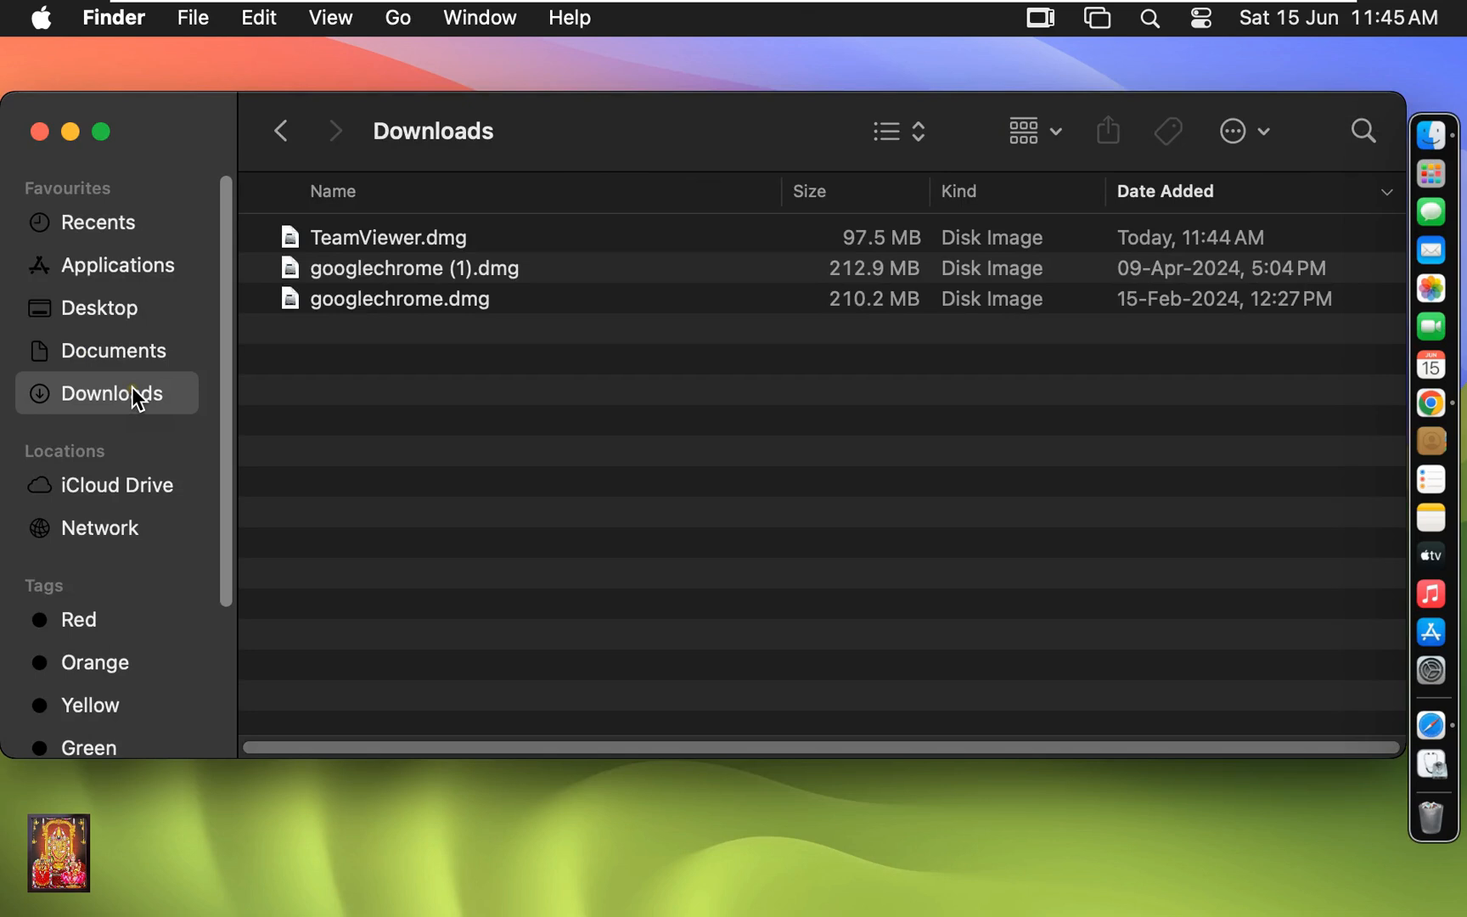
left_click(388, 237)
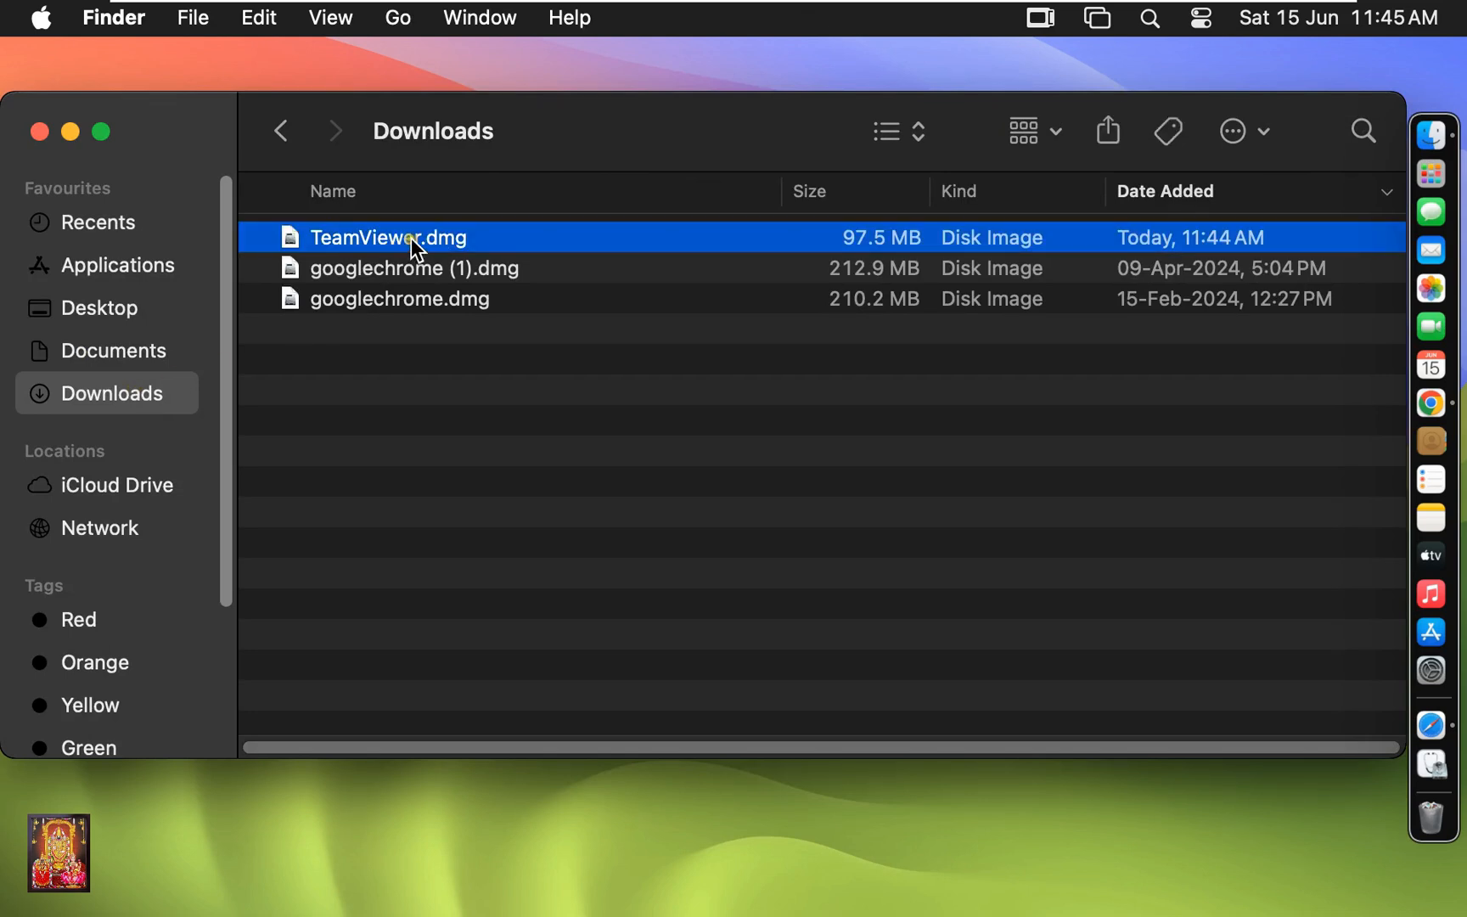
right_click(388, 236)
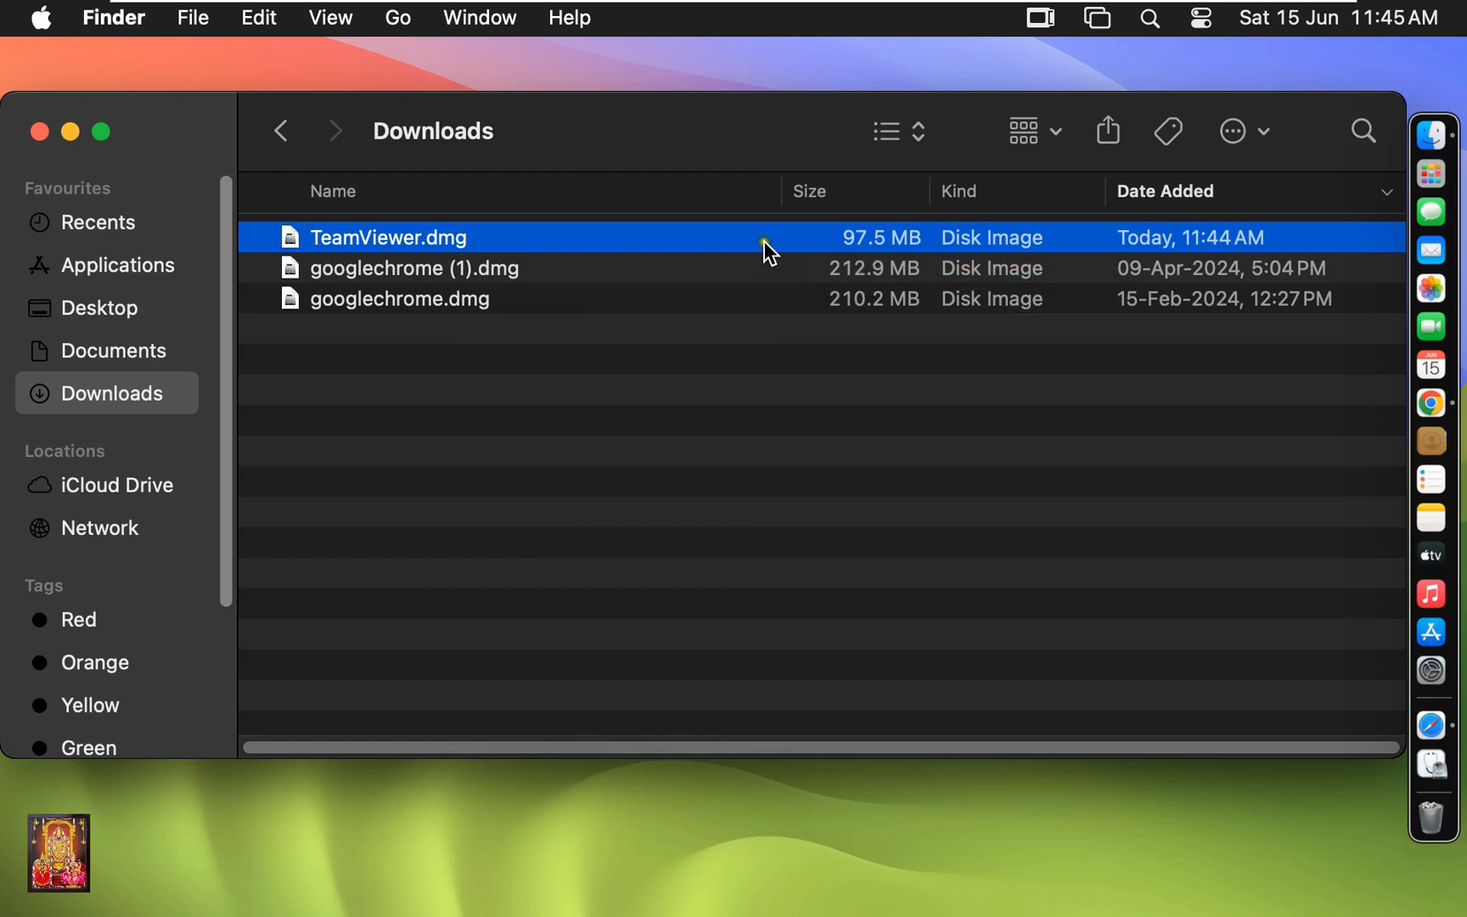
Mount the TeamViewer.dmg disk image and close the Downloads window.
double_click(388, 236)
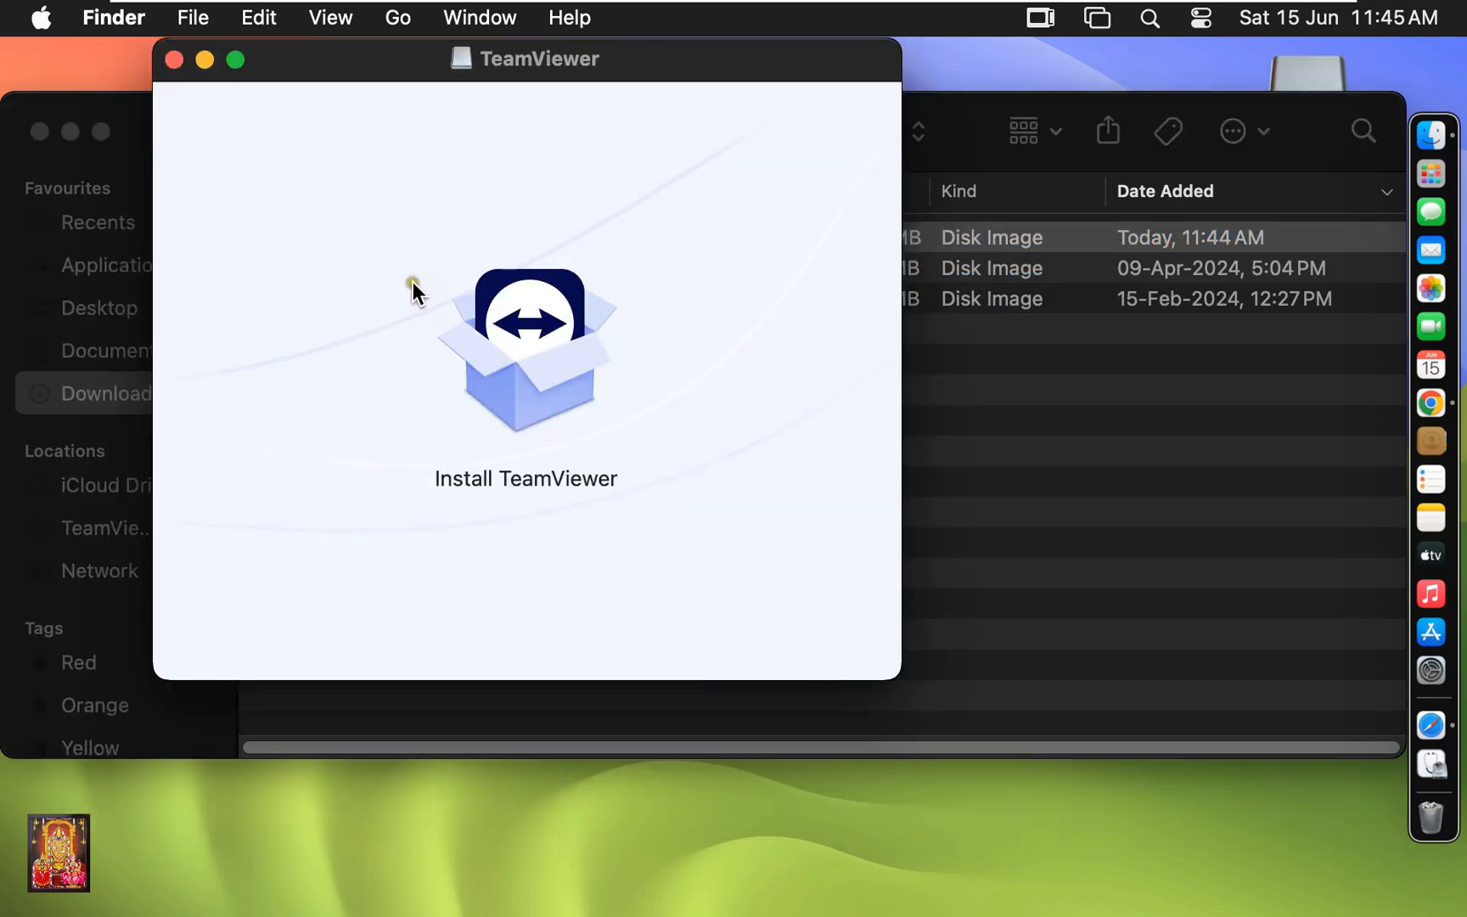
left_click(40, 131)
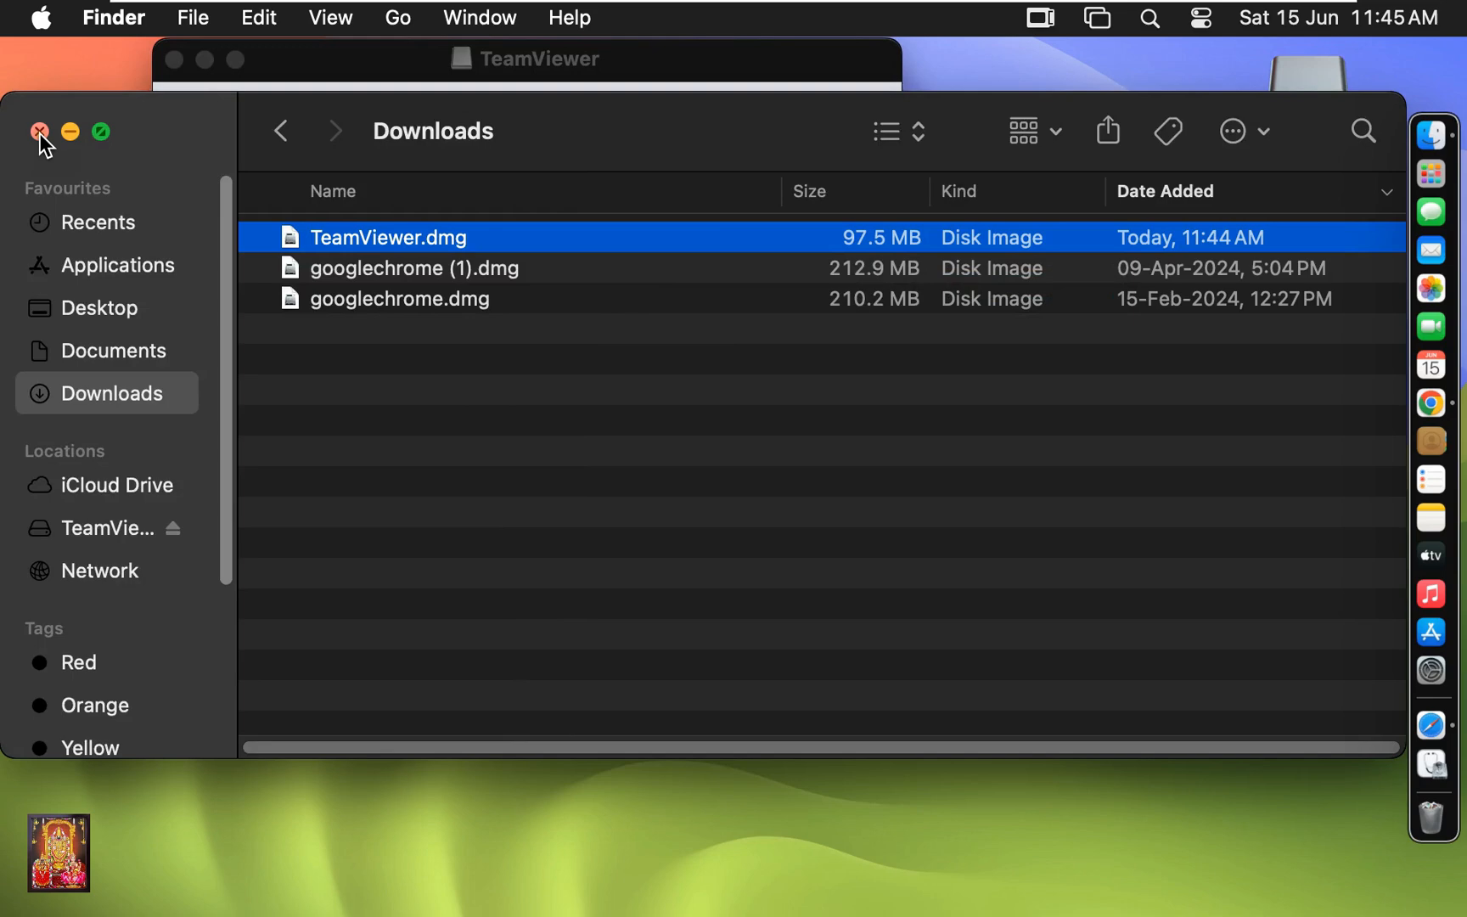
left_click(39, 131)
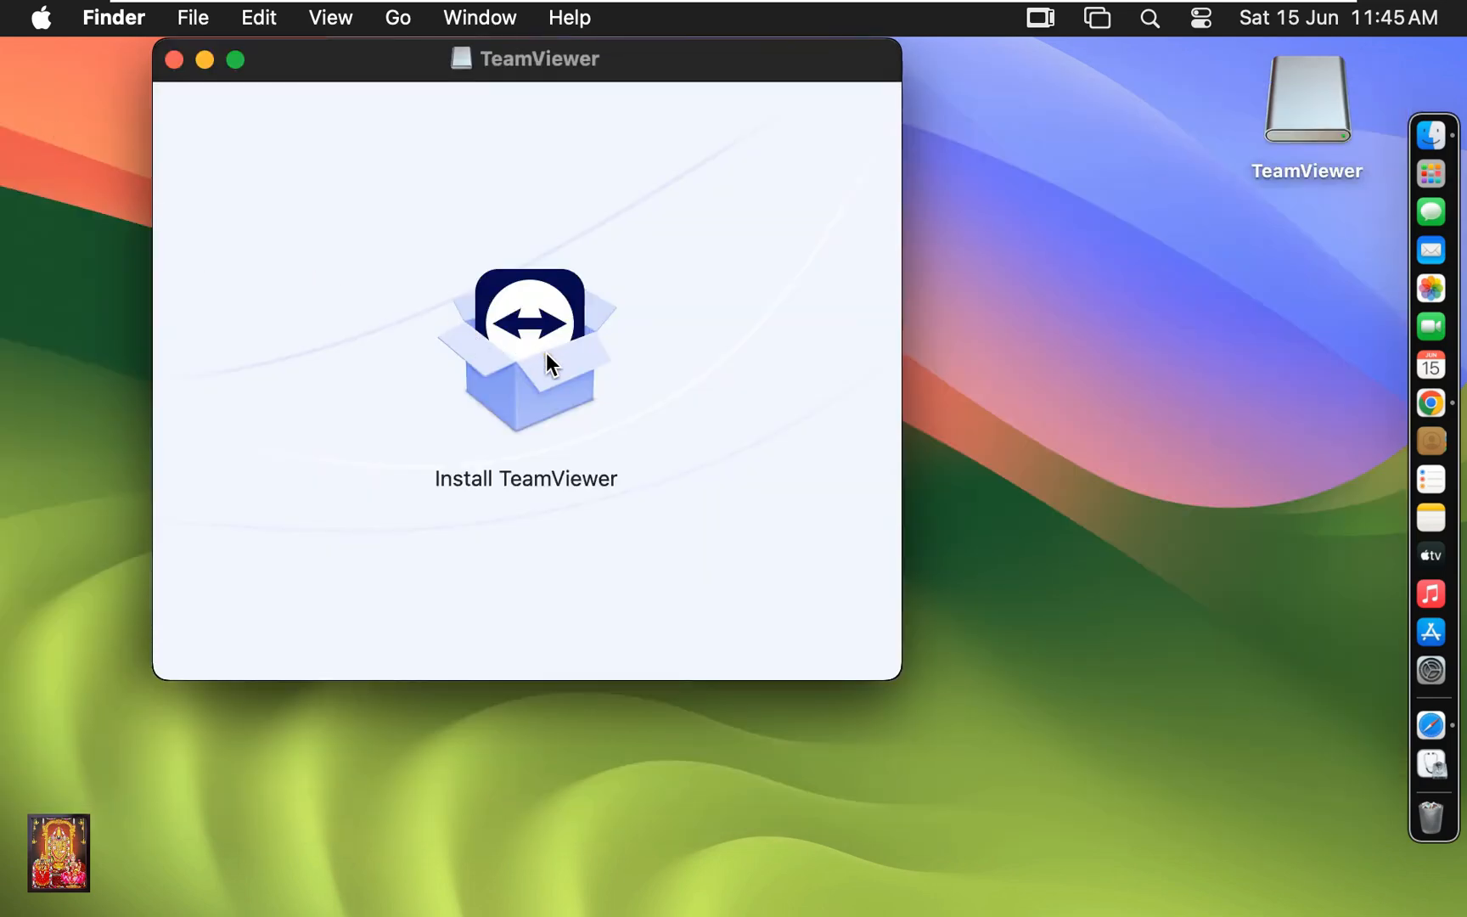
Launch Install TeamViewer and approve opening the app downloaded from the internet.
left_click(526, 349)
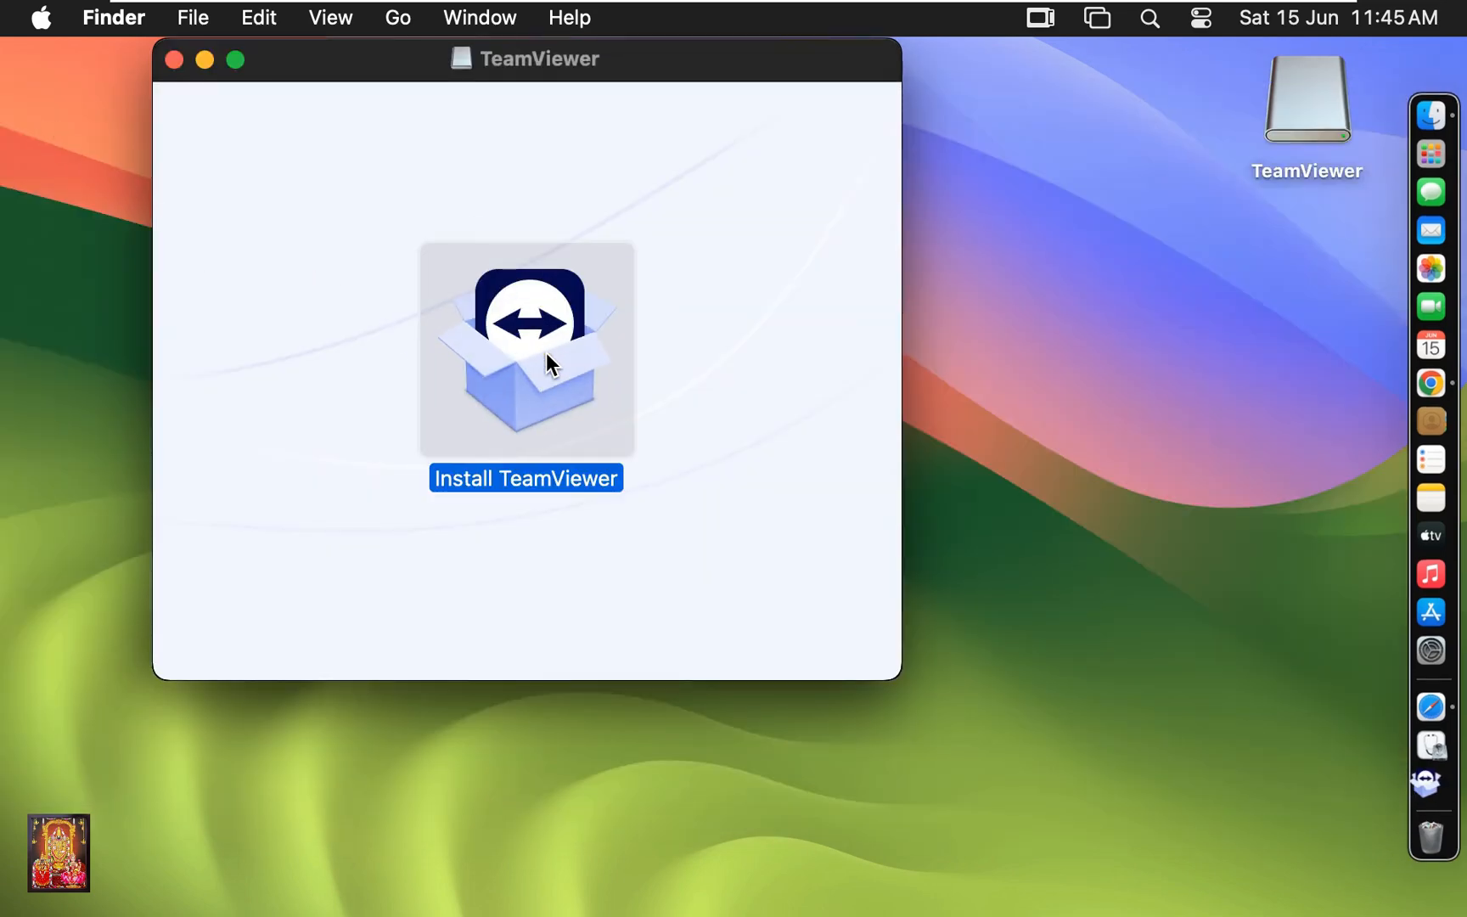
double_click(525, 348)
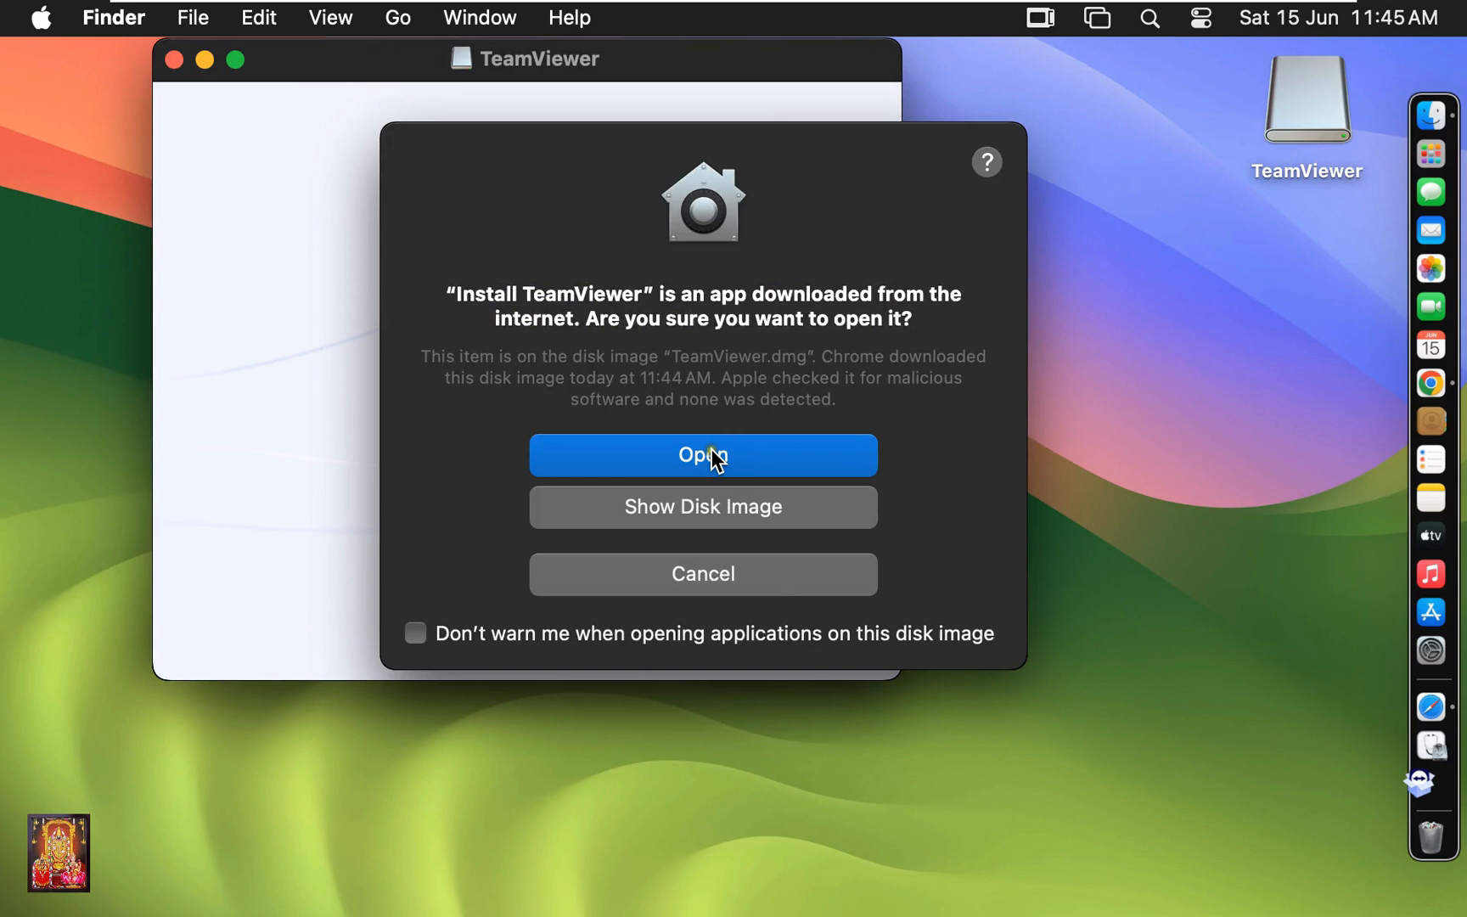
left_click(702, 455)
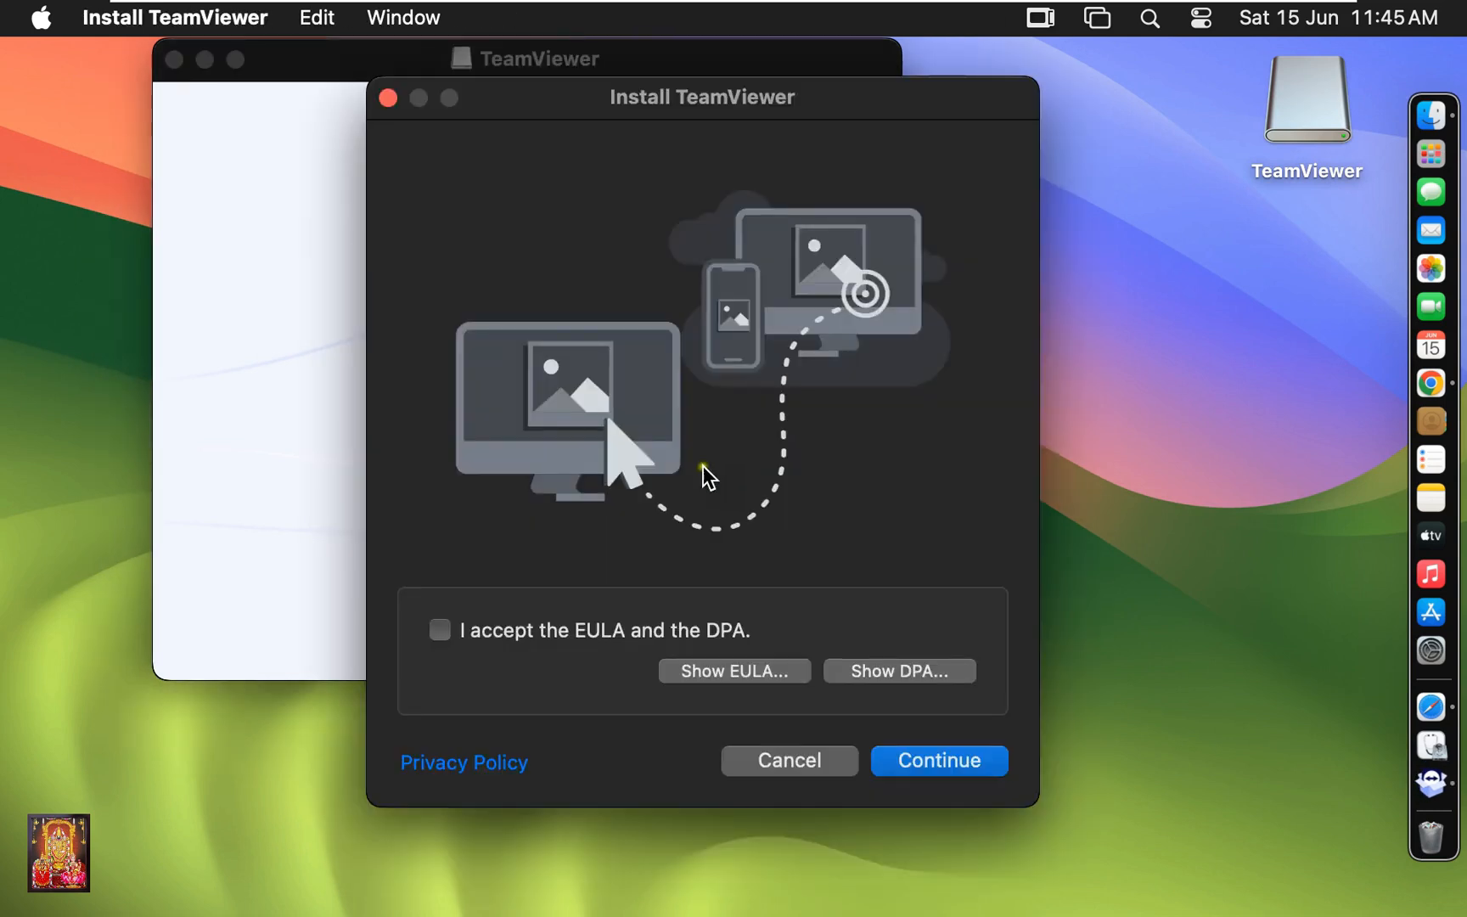
Accept the EULA and DPA, continue, and allow access to the Downloads folder.
left_click(439, 629)
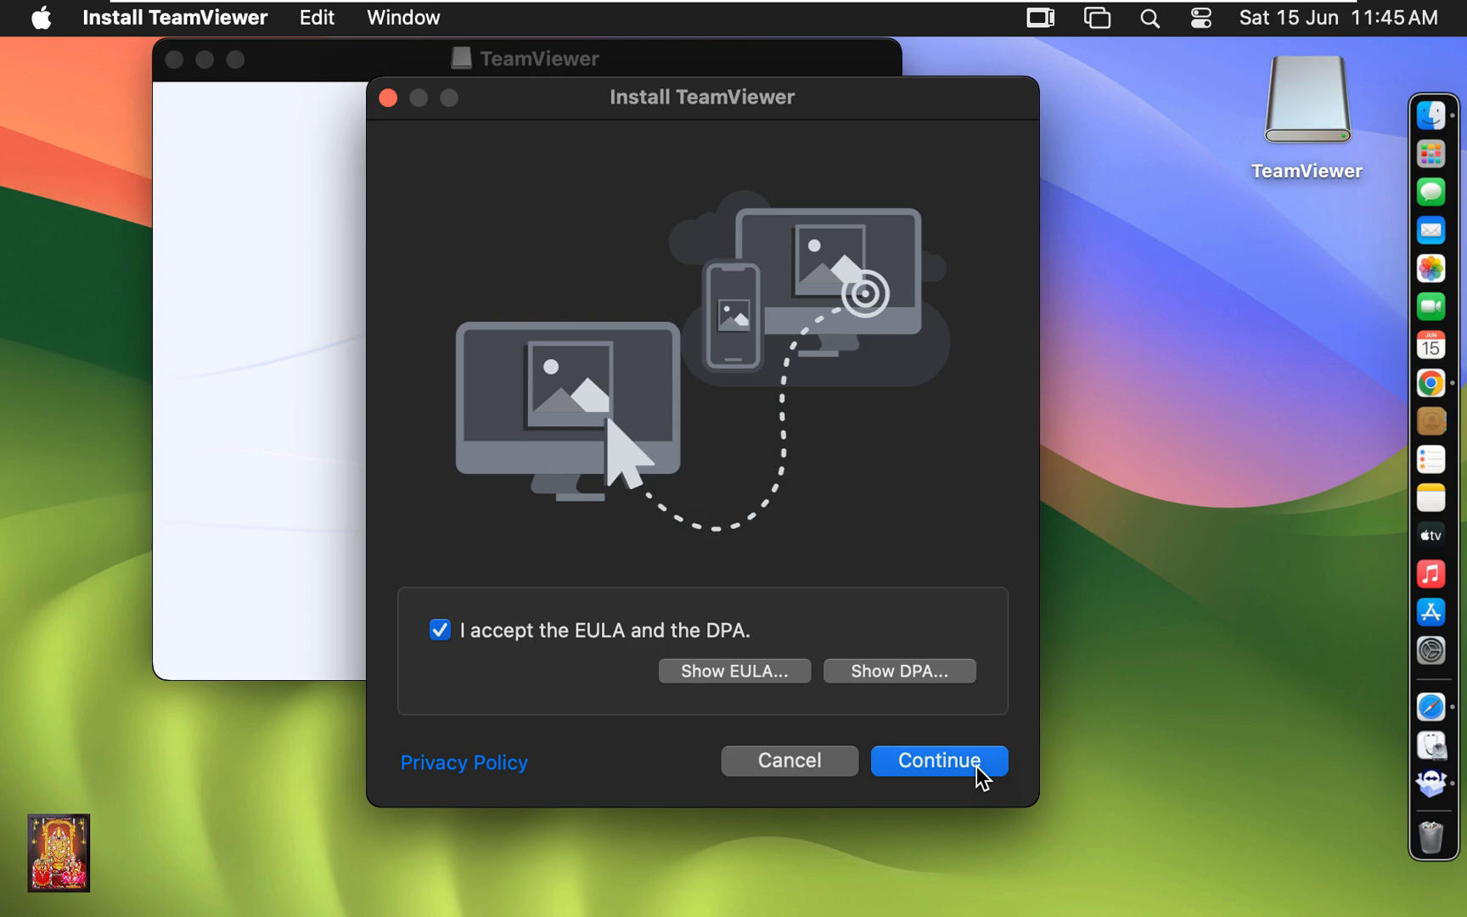
left_click(937, 760)
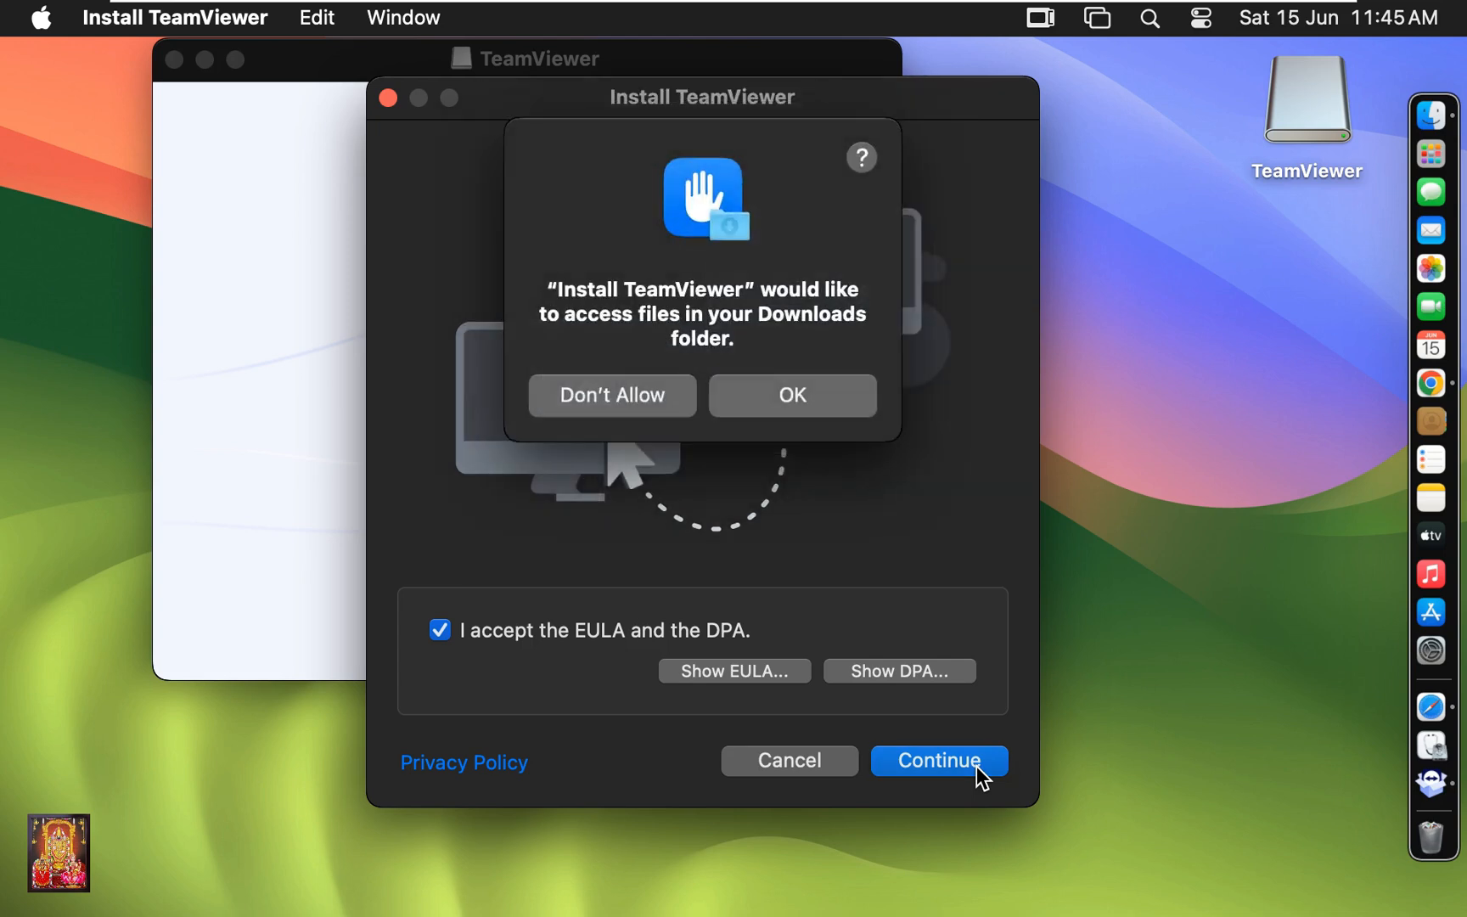
left_click(790, 395)
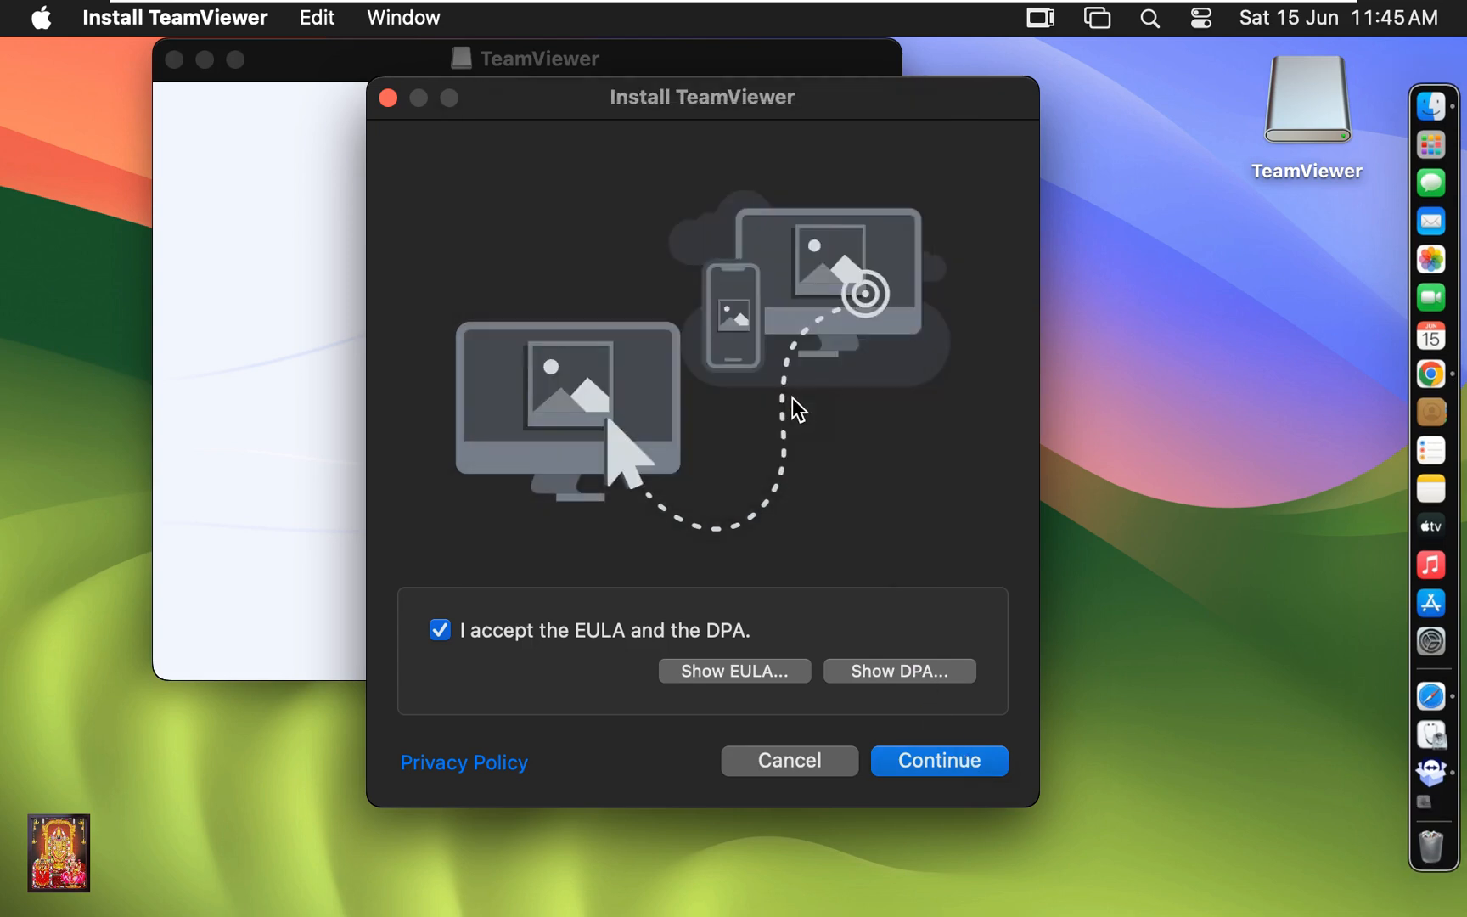
left_click(937, 760)
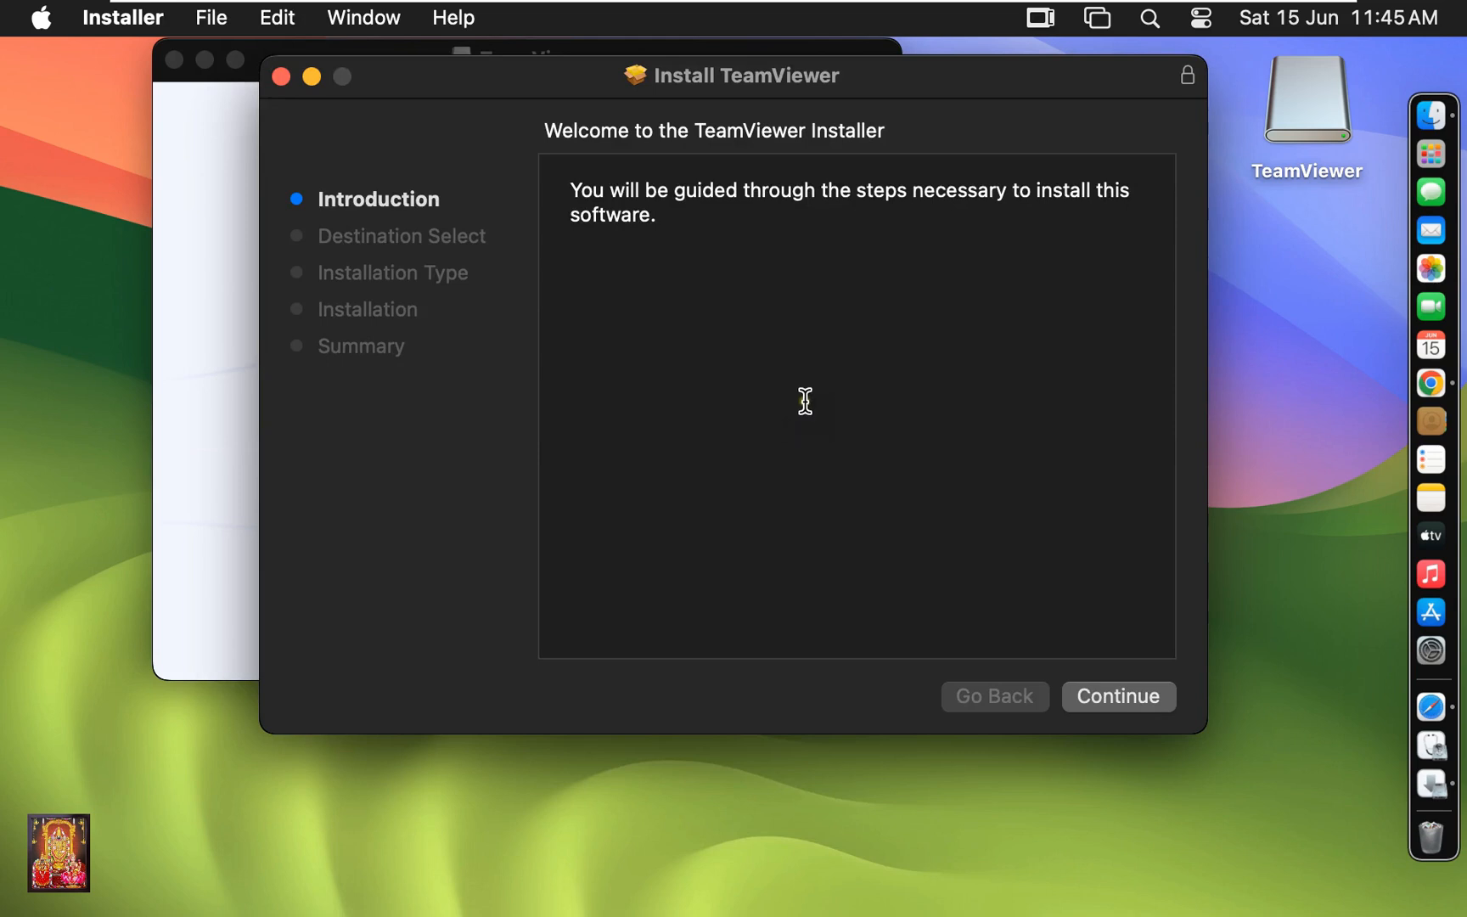
Move past the Introduction and start the standard 445.2 MB install on macHD.
left_click(1116, 696)
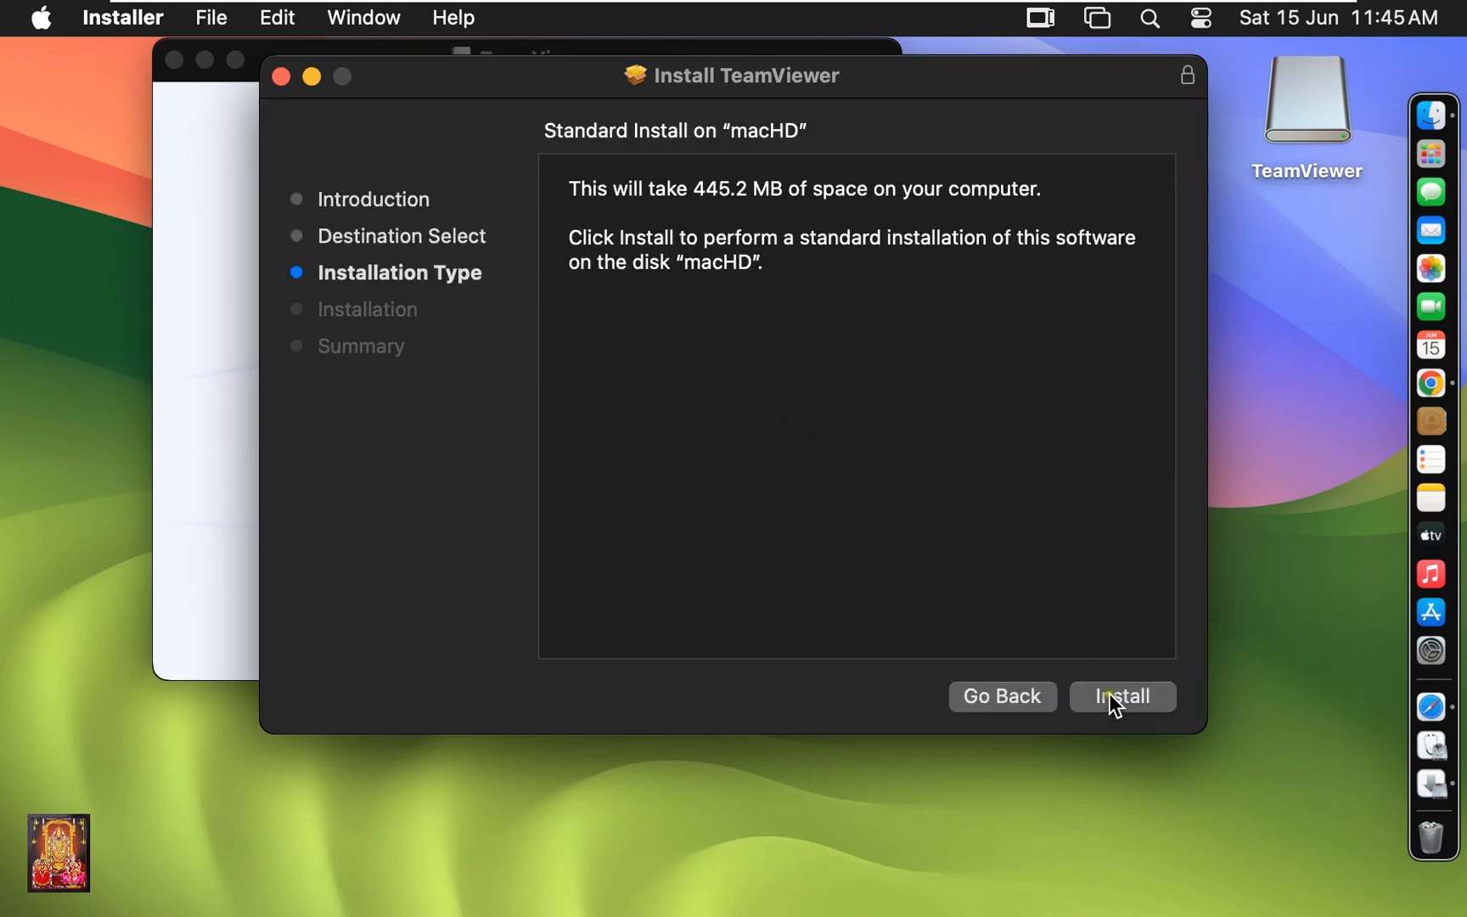
mouse_move(1055, 591)
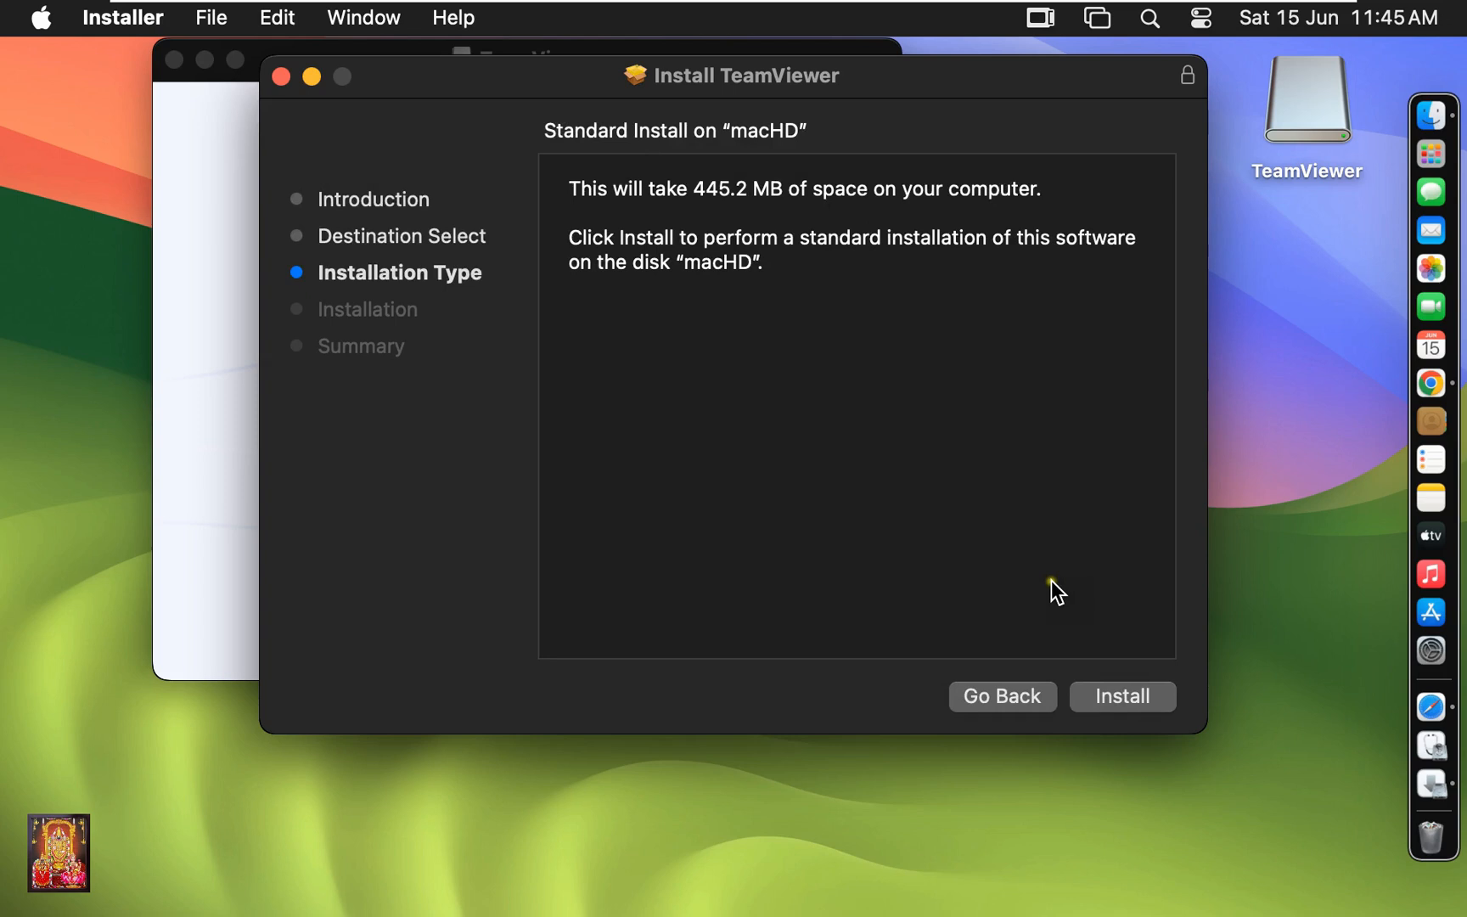
mouse_move(1078, 602)
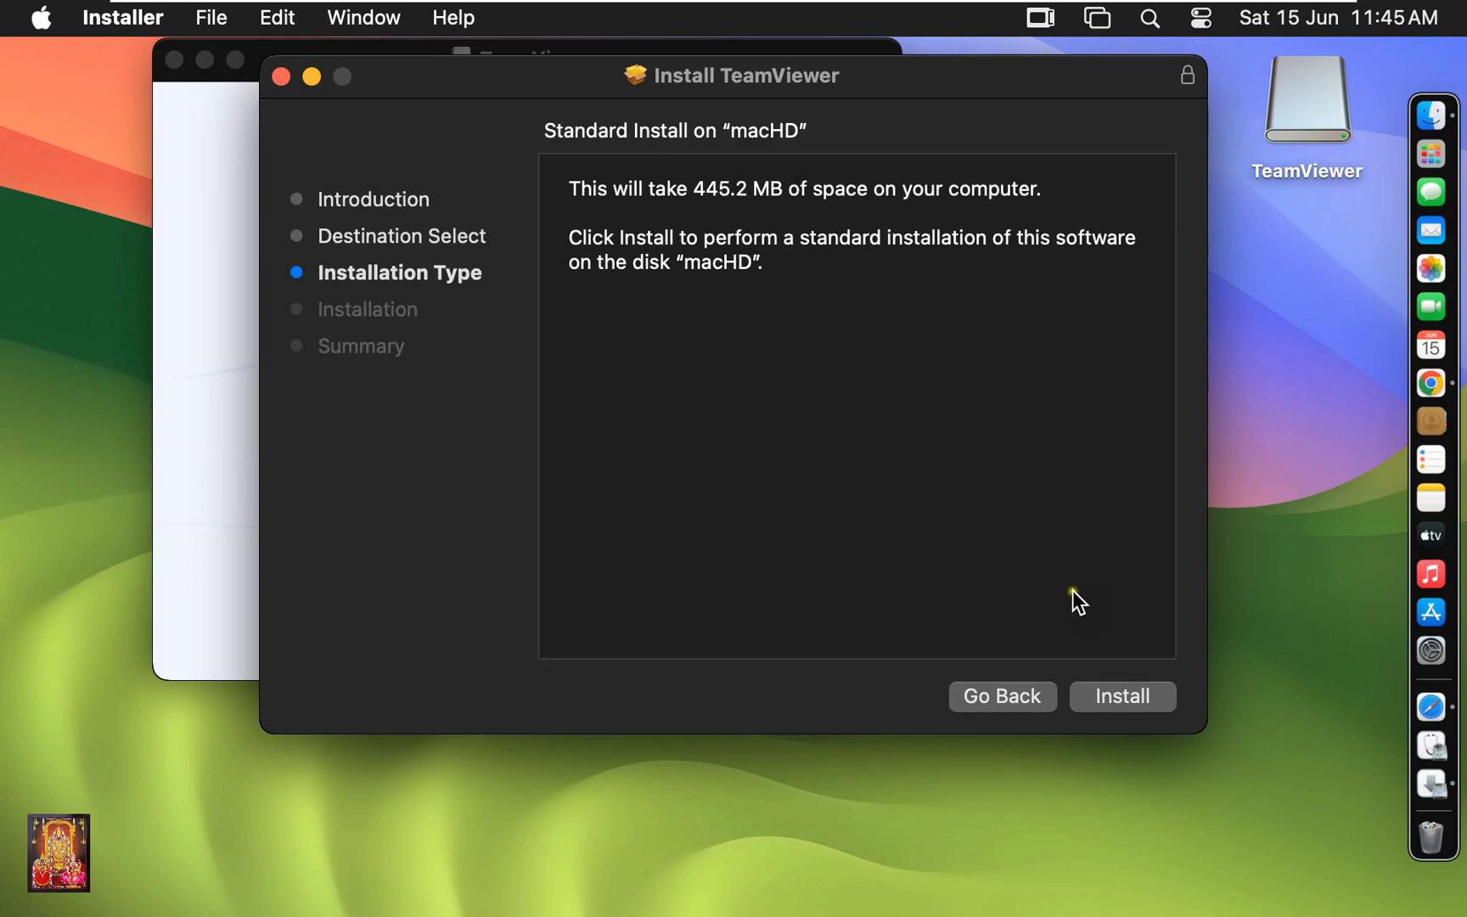
left_click(1122, 697)
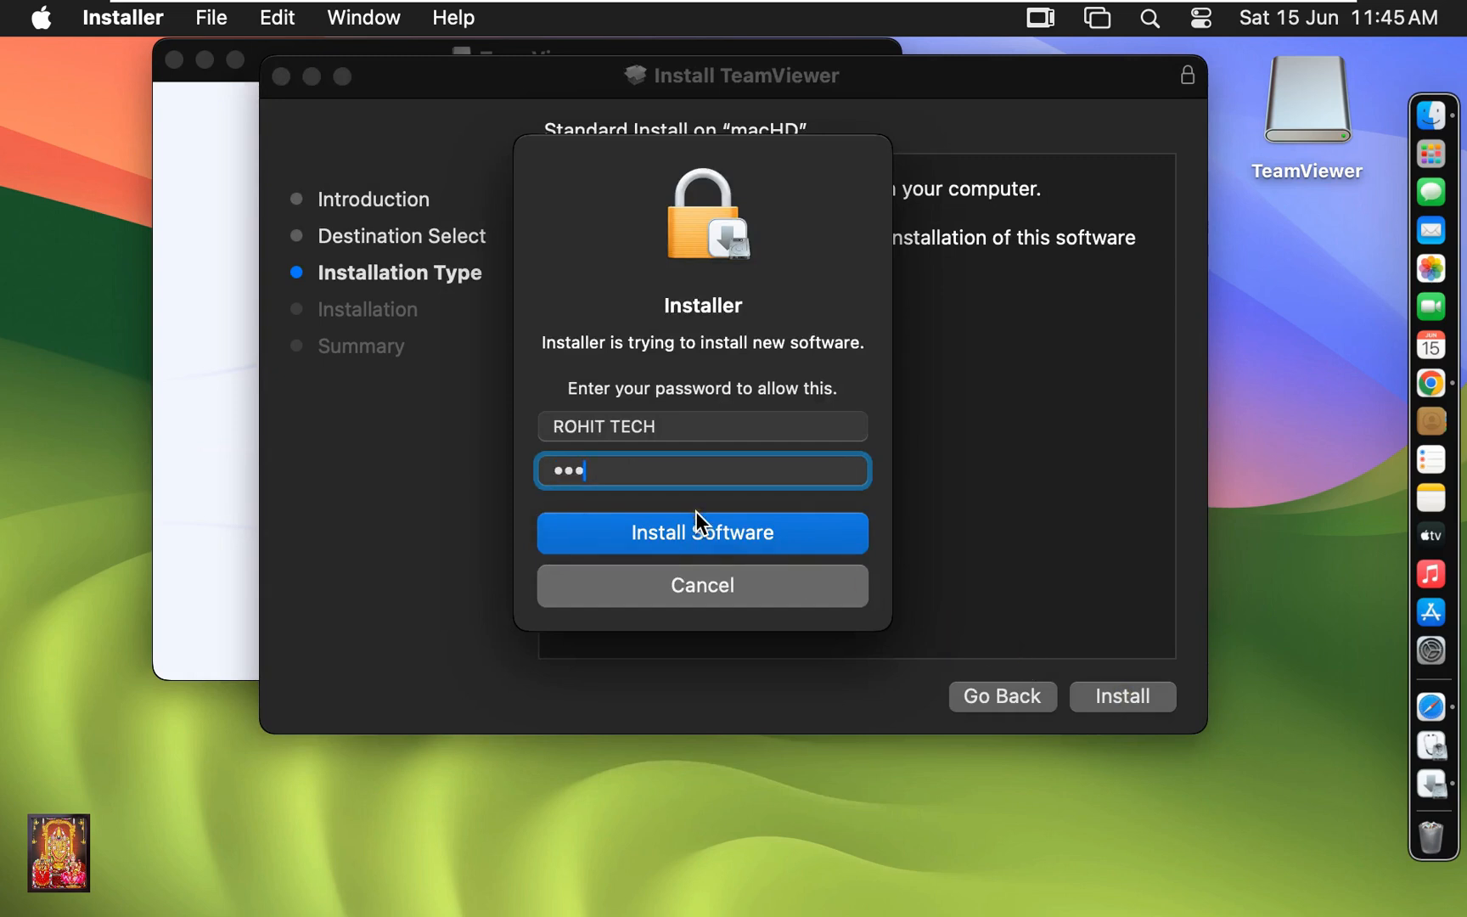
Enter the administrator password to authorize installation and let it finish successfully.
type("••••")
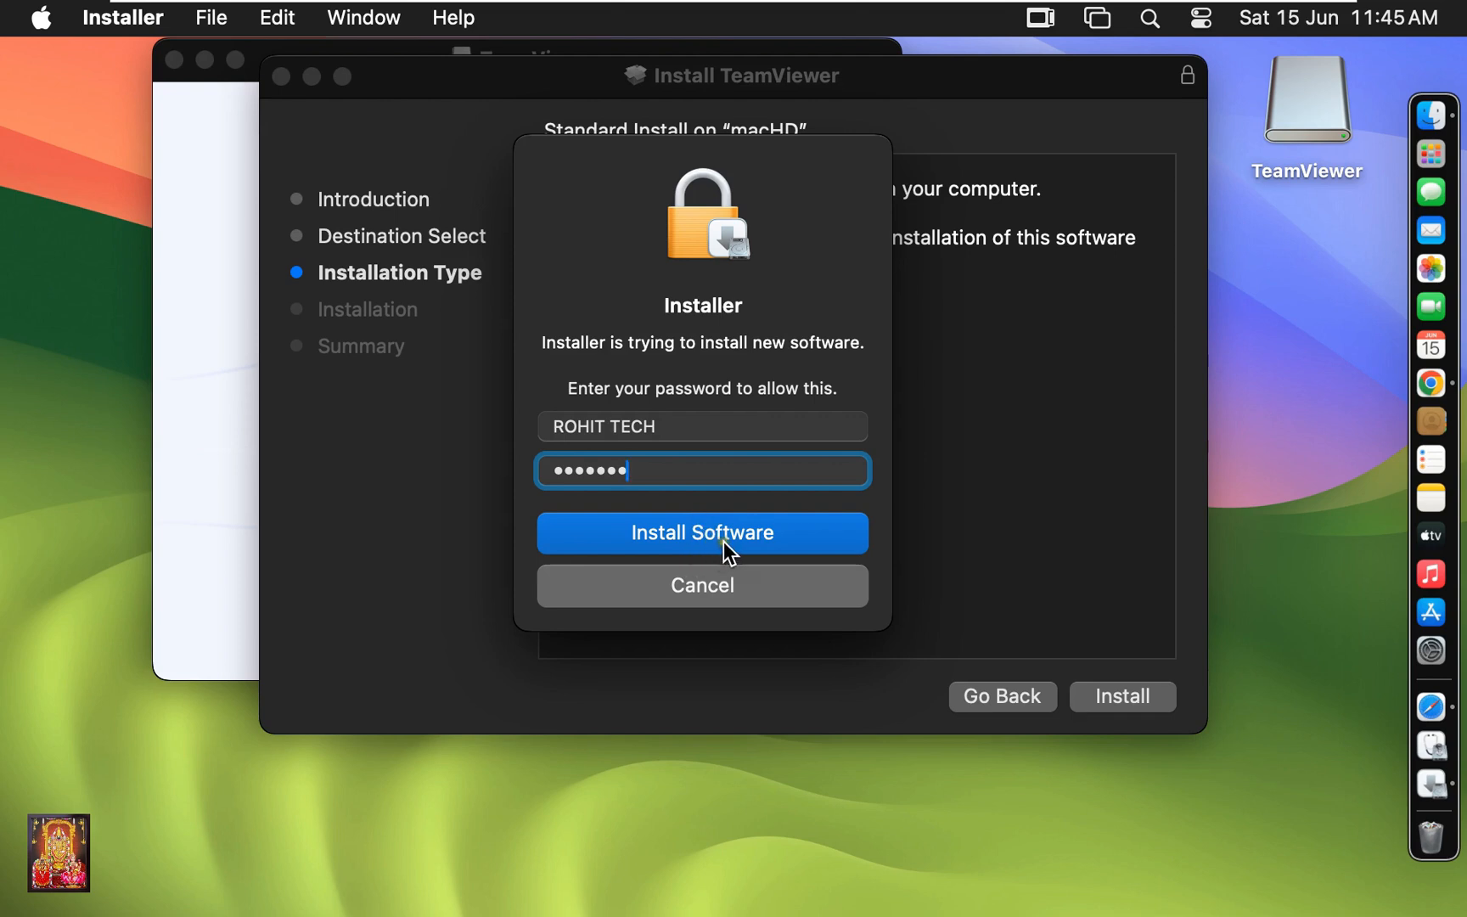
left_click(702, 533)
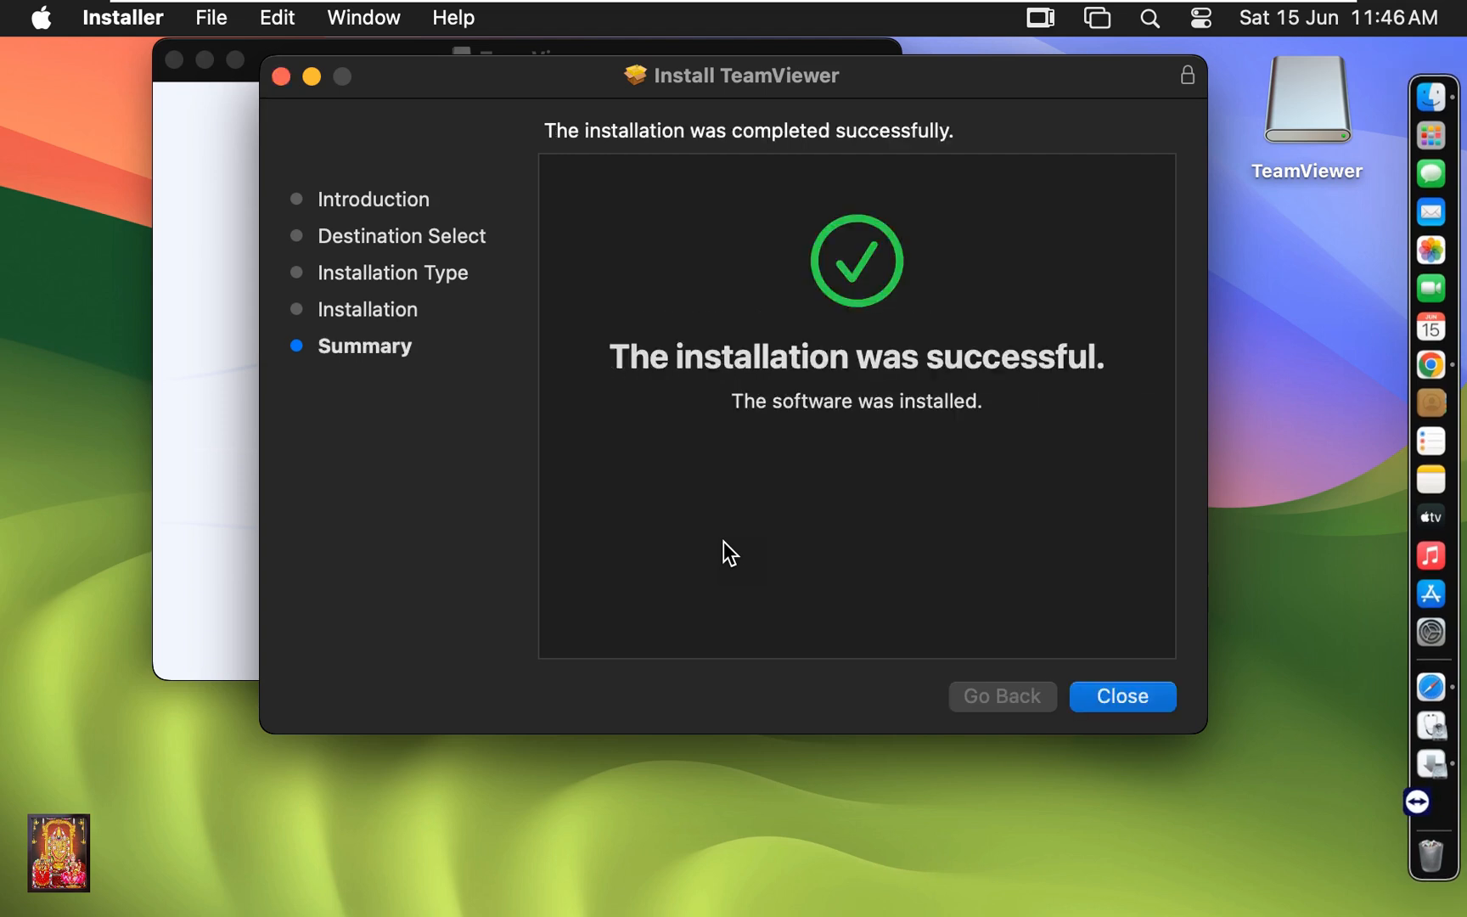
mouse_move(1001, 388)
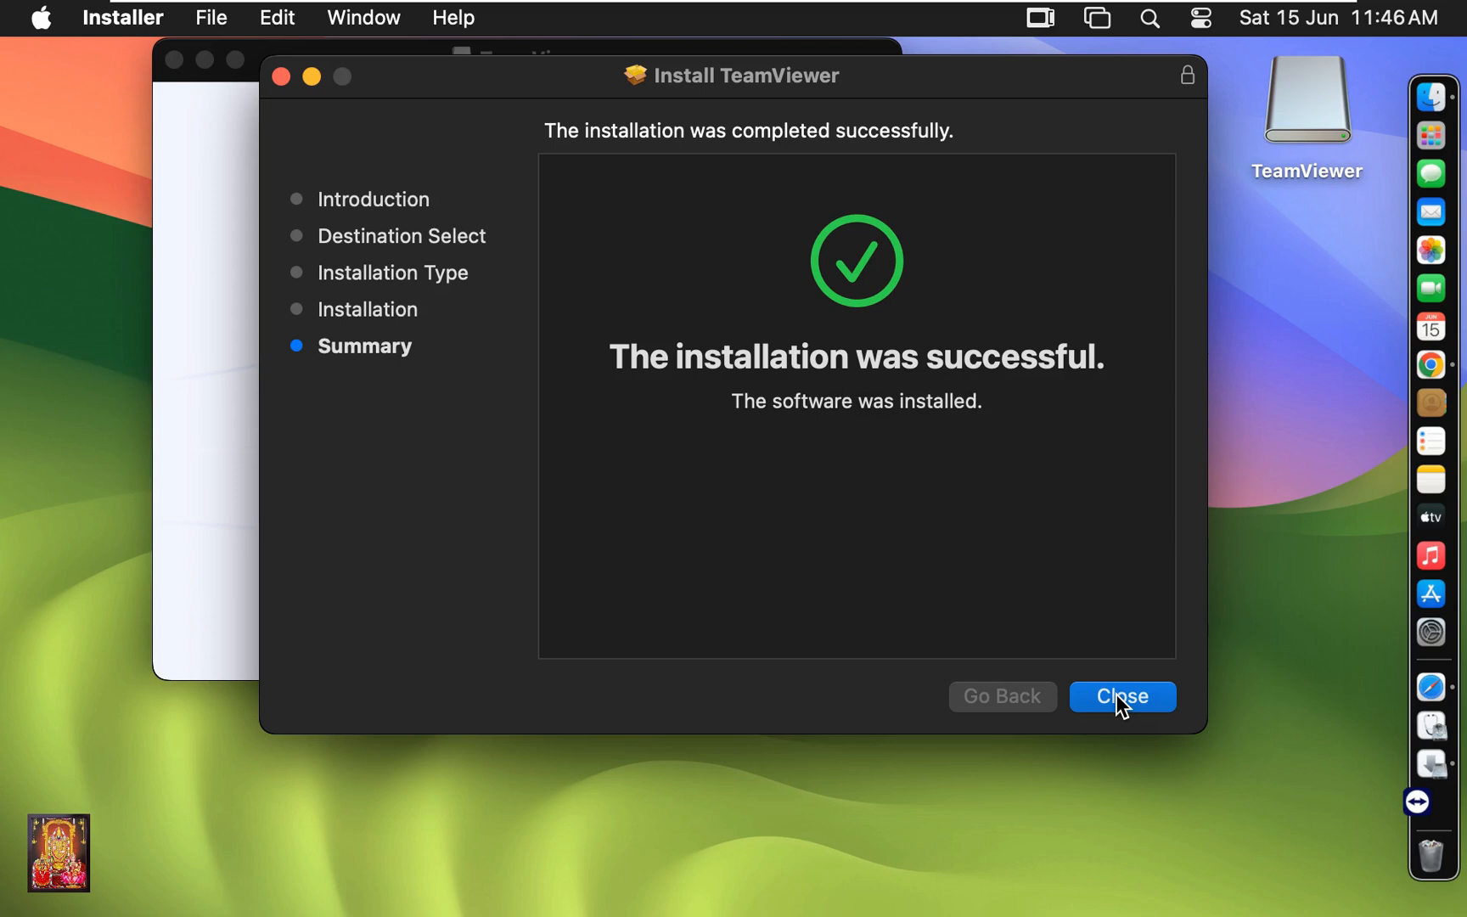
Close the TeamViewer Installer from its Summary page.
left_click(1121, 696)
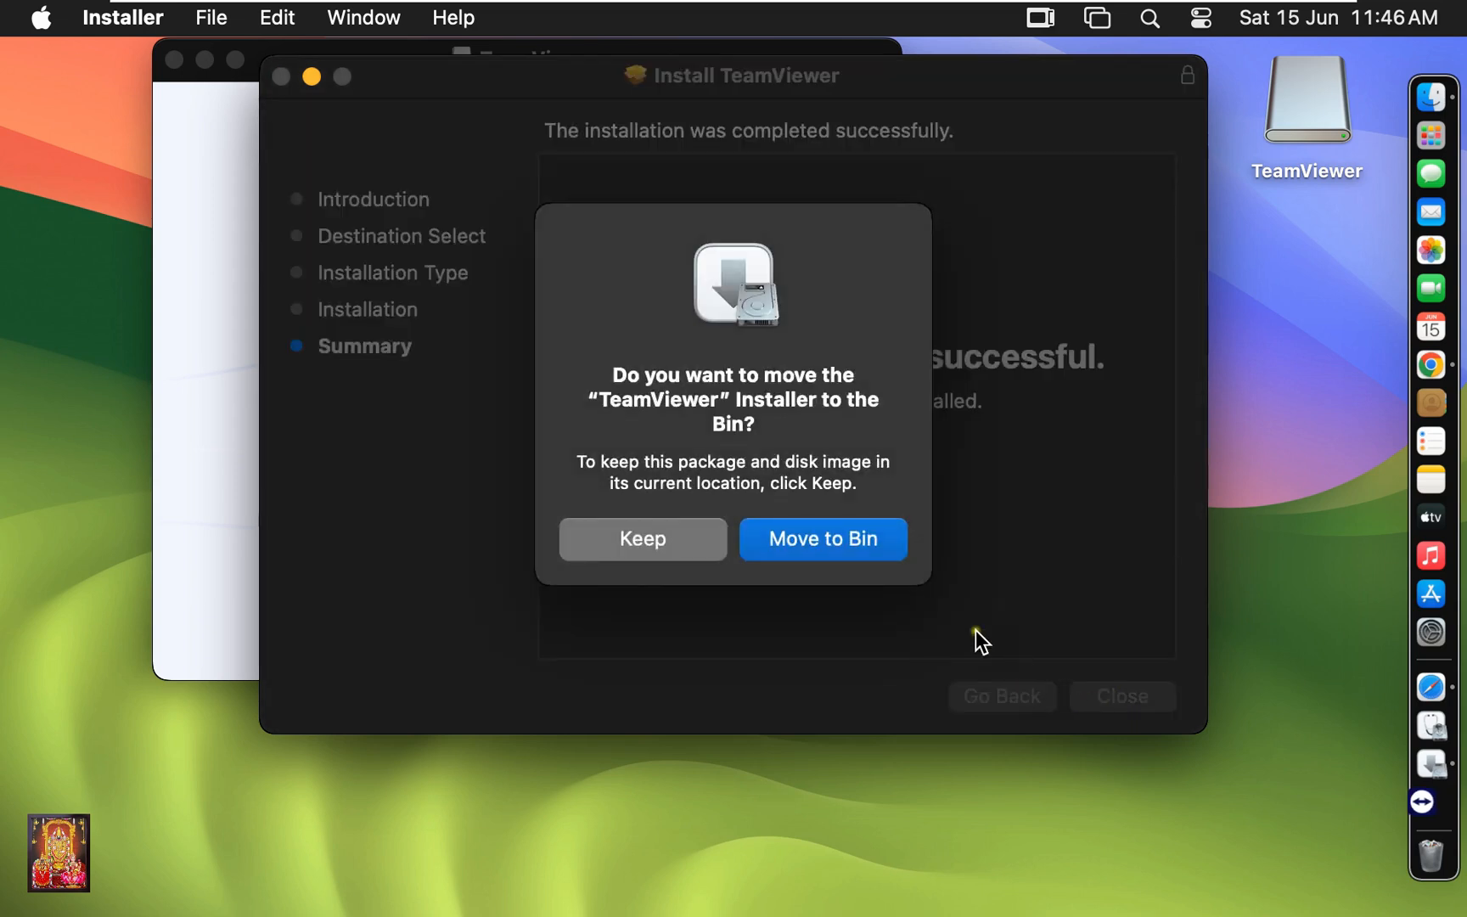
mouse_move(782, 629)
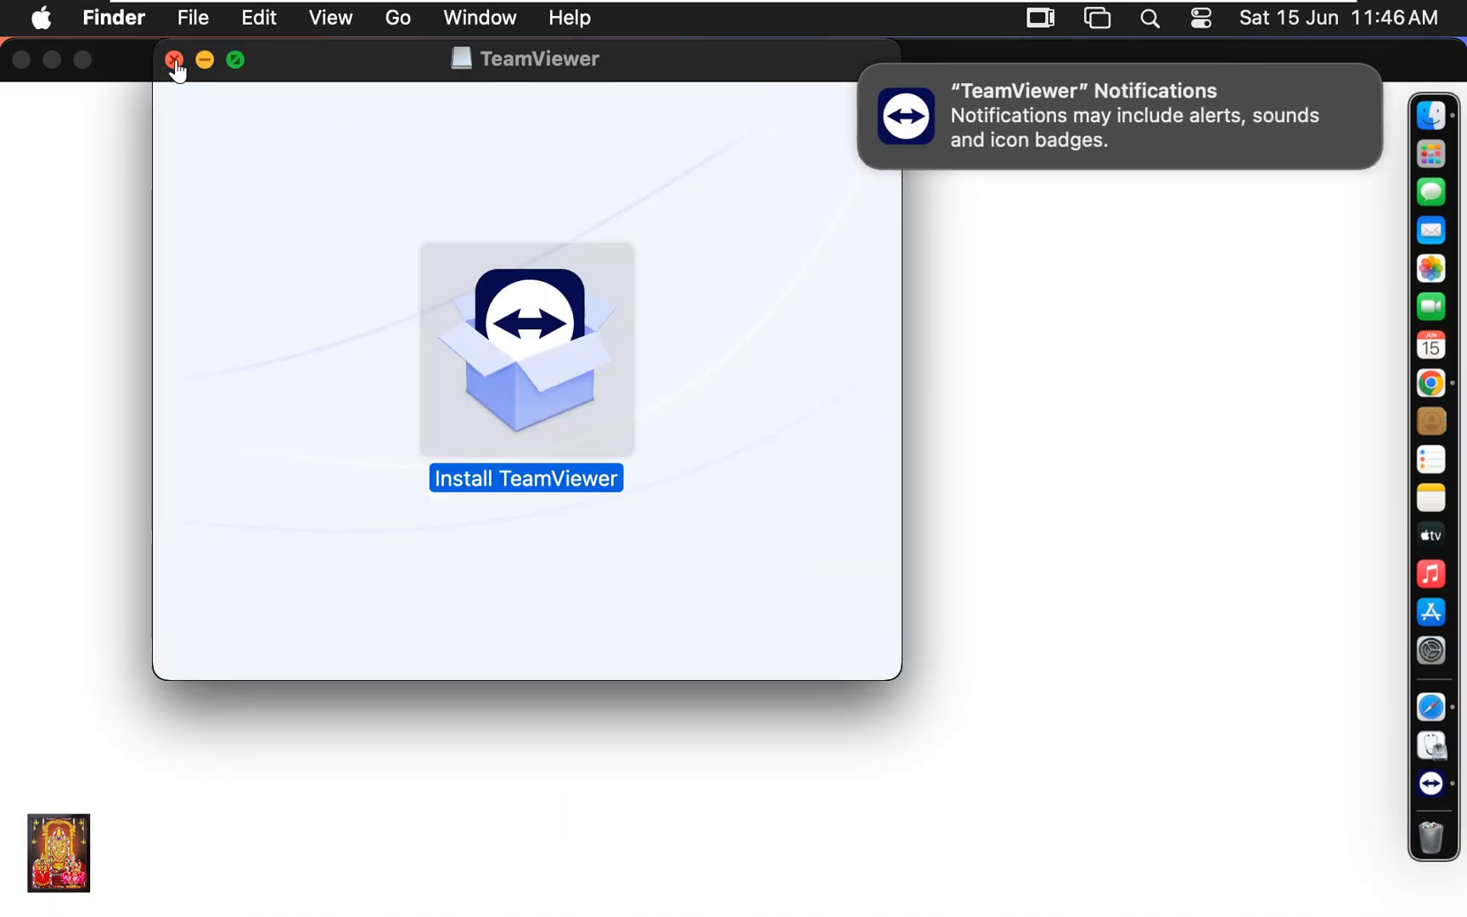
Close the TeamViewer disk image window and dismiss the TeamViewer notifications.
left_click(174, 59)
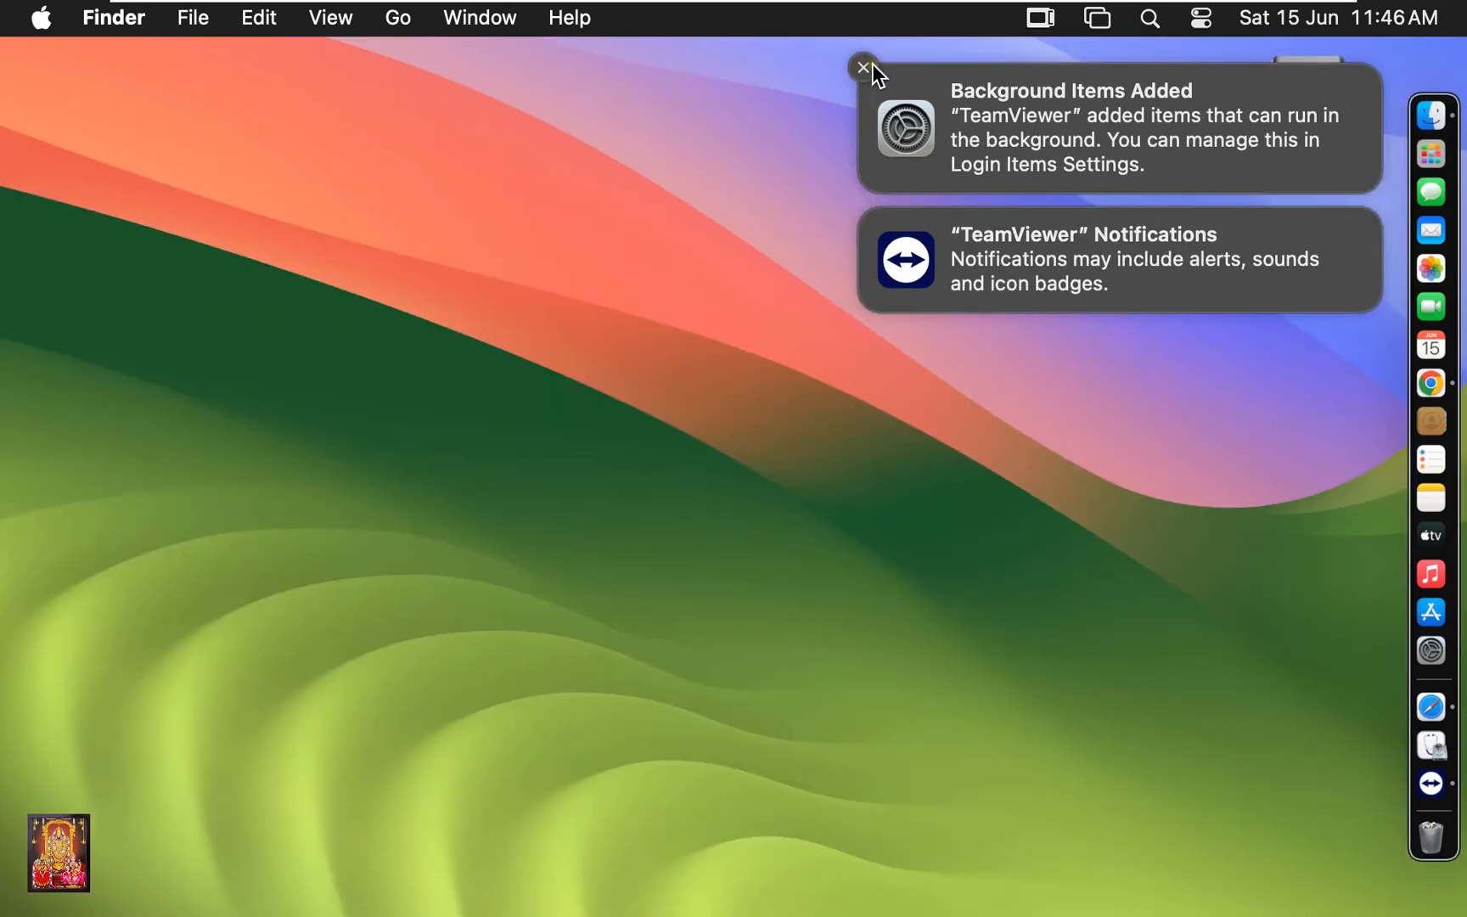
right_click(1306, 97)
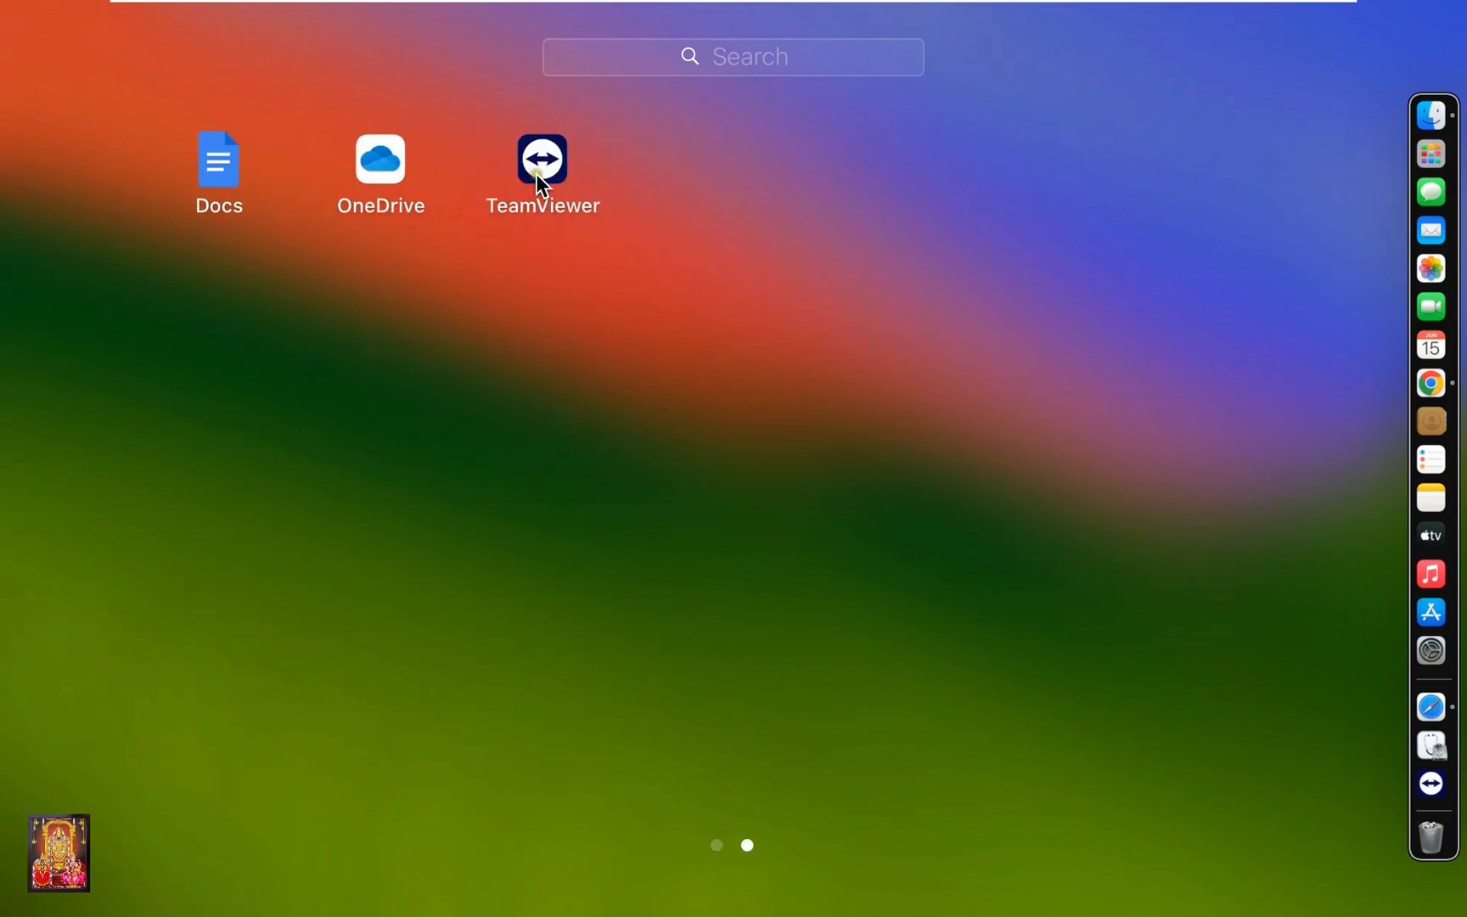
Launch the installed TeamViewer app from its Launchpad icon.
double_click(543, 158)
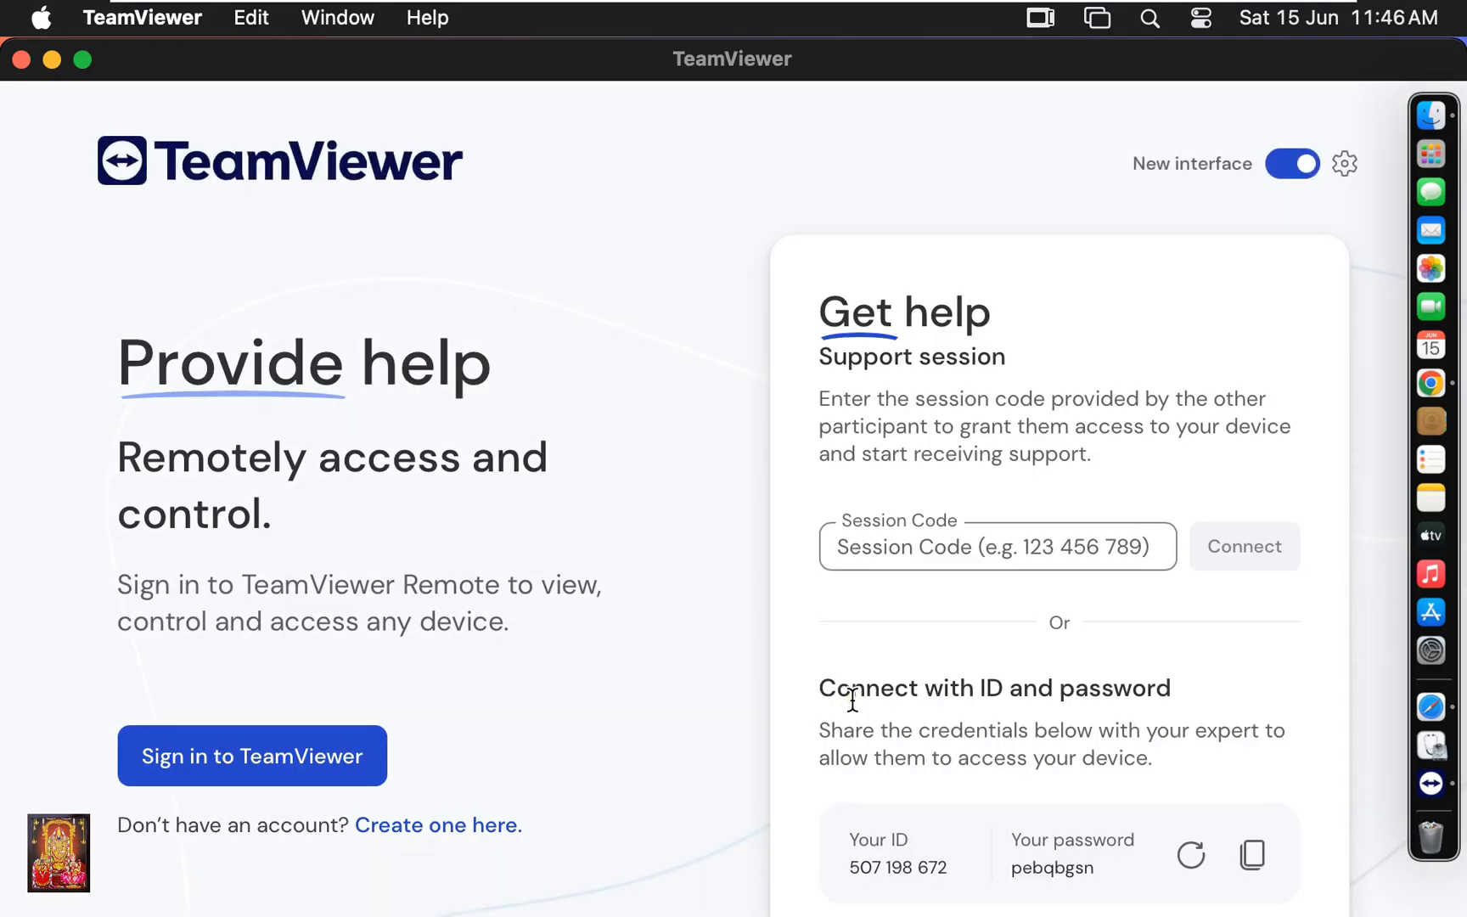
mouse_move(1324, 538)
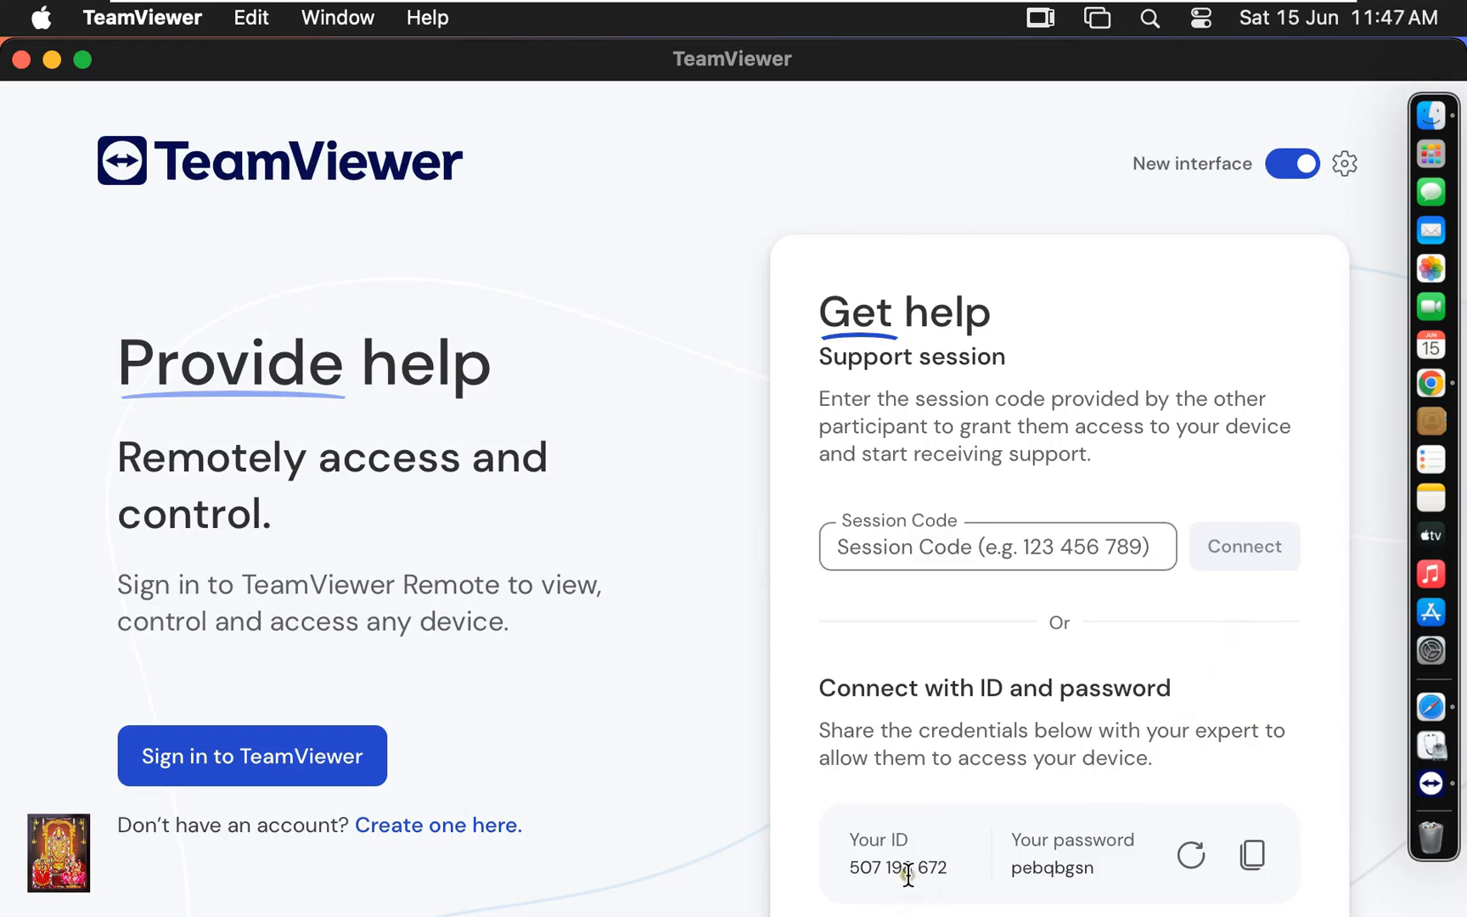
Select the Get help device ID, then close the TeamViewer main window.
double_click(897, 867)
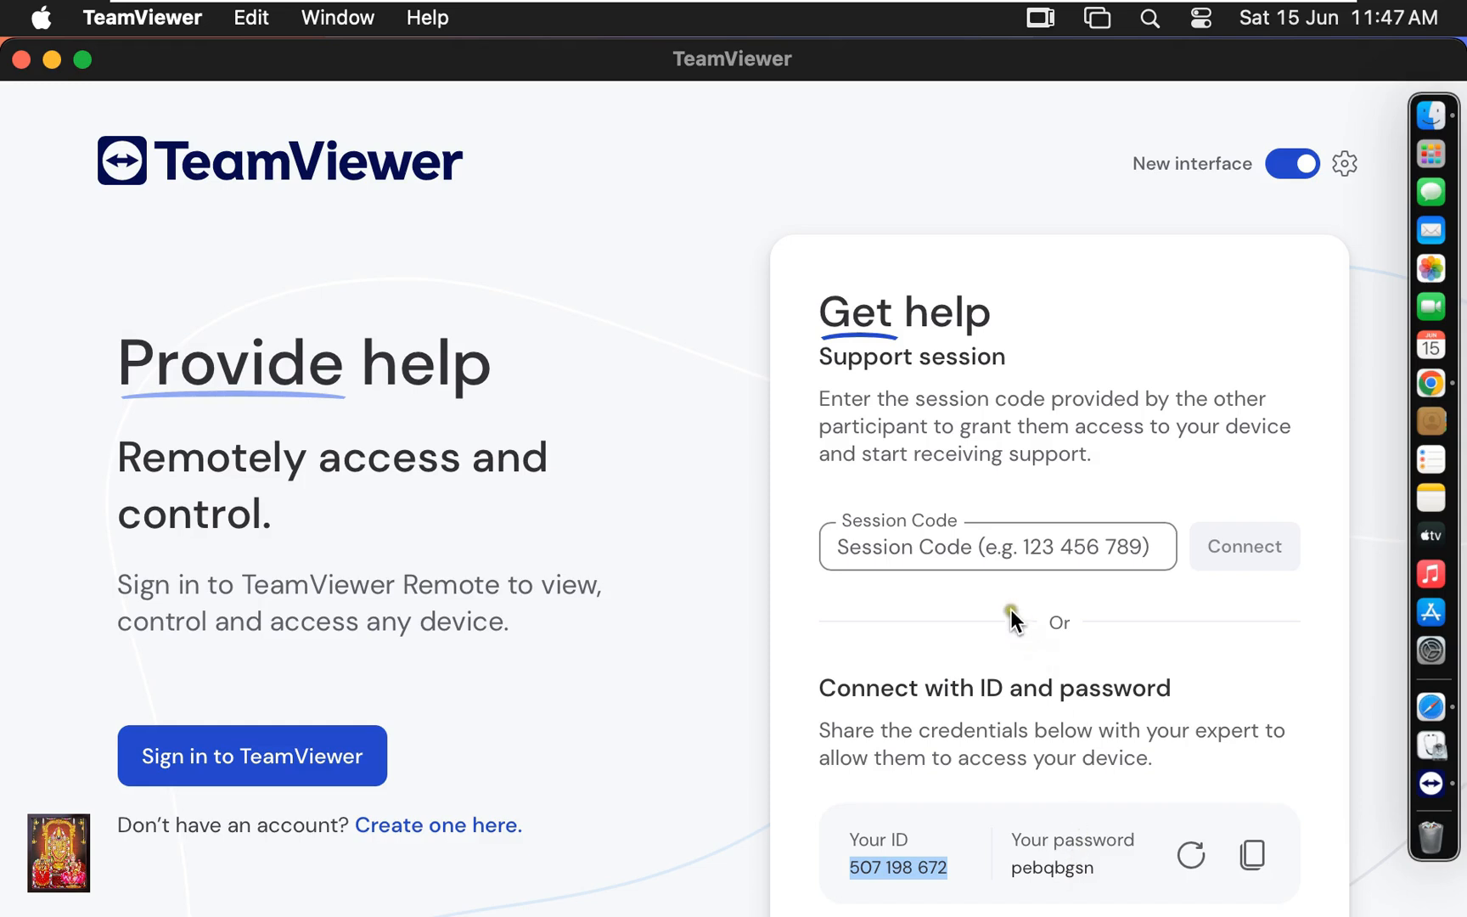
left_click(996, 548)
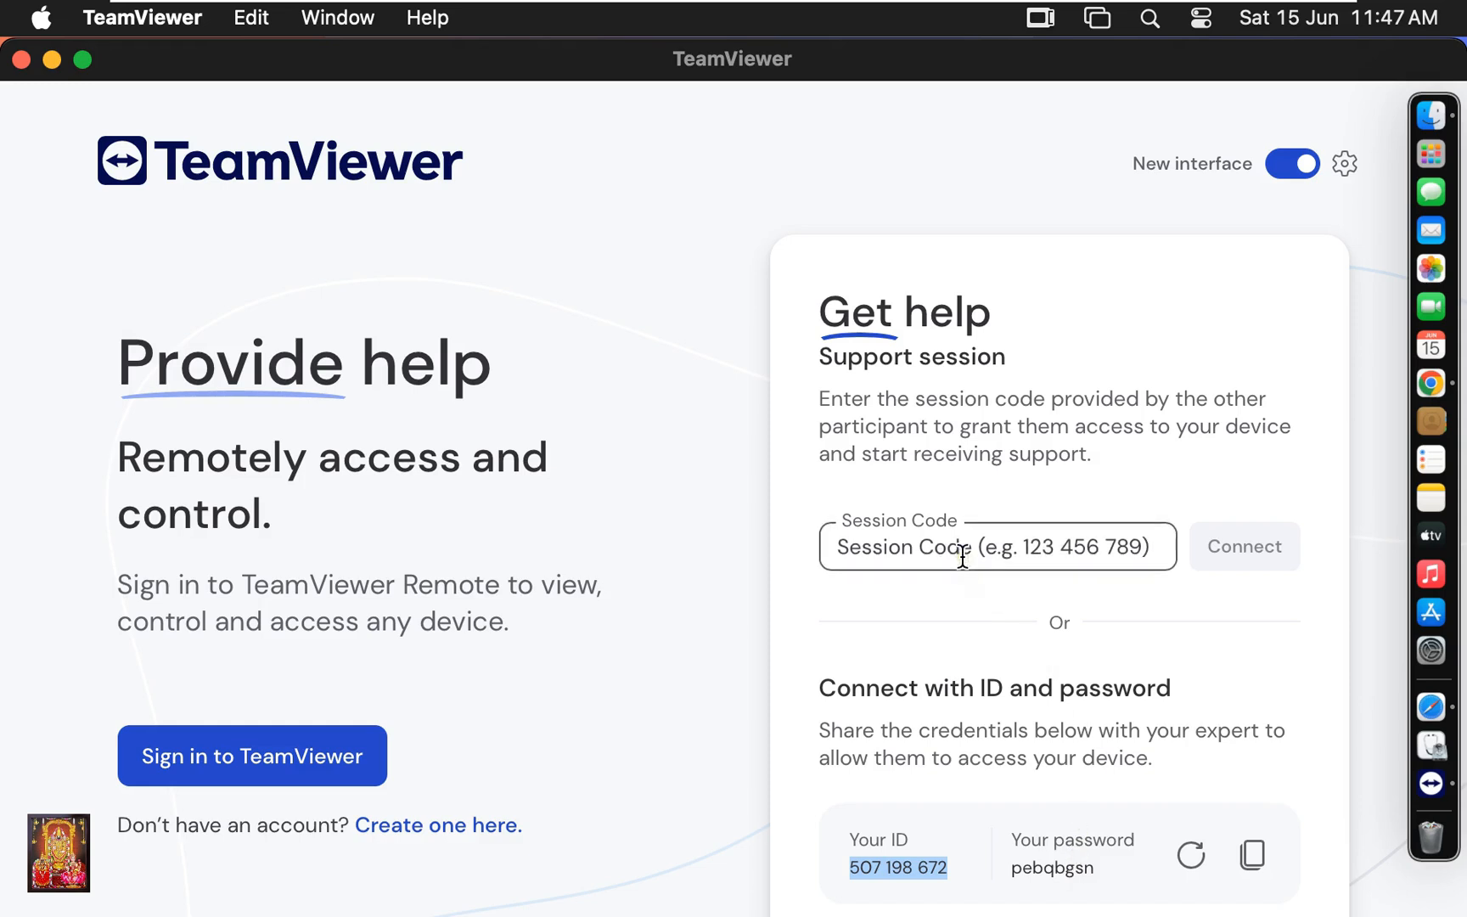
mouse_move(112, 161)
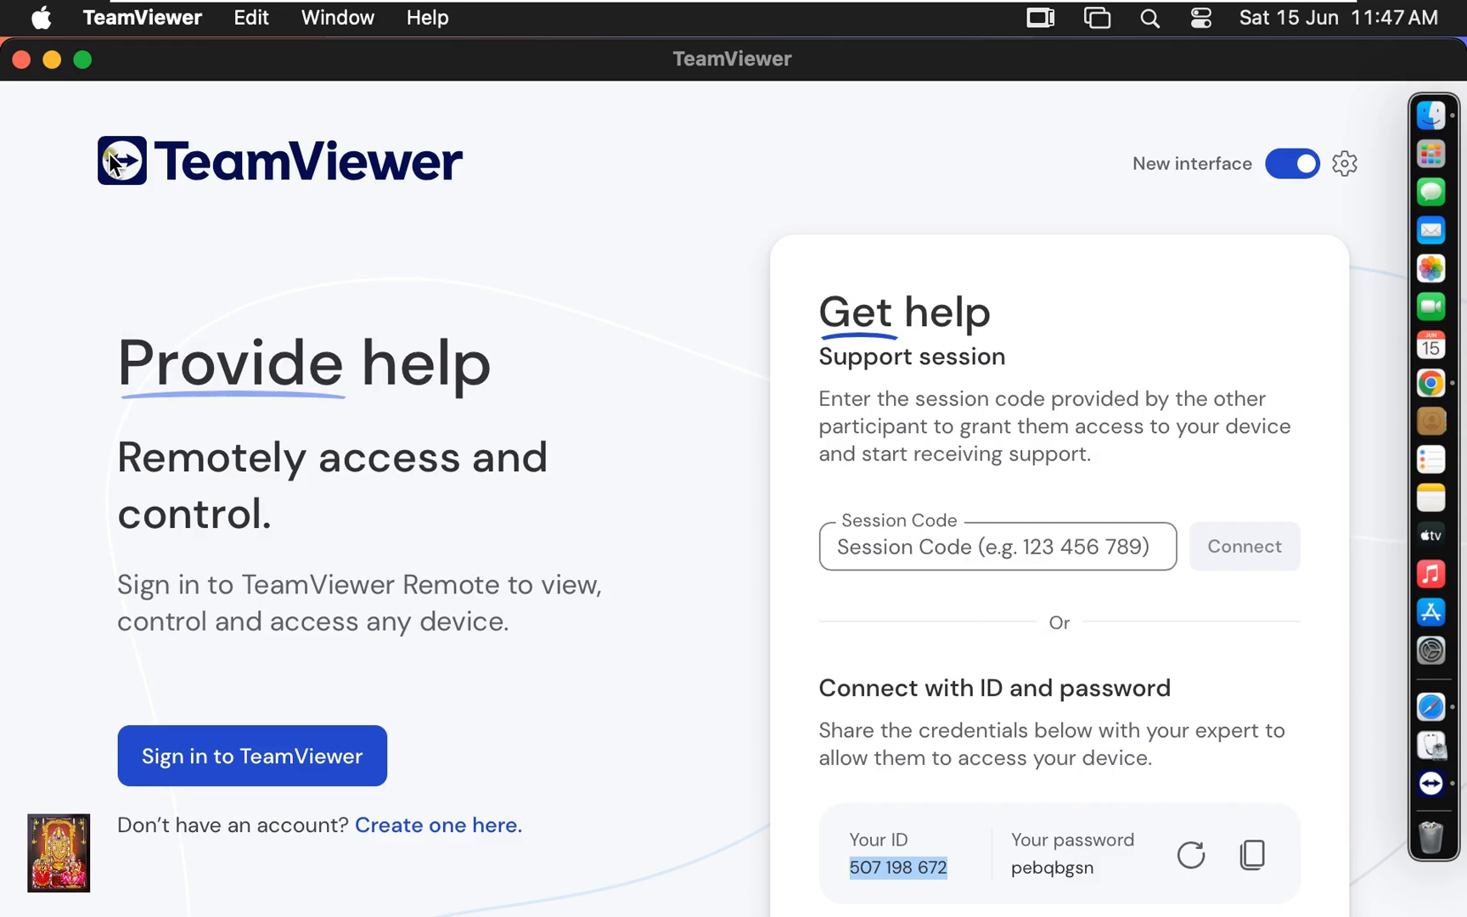
left_click(52, 59)
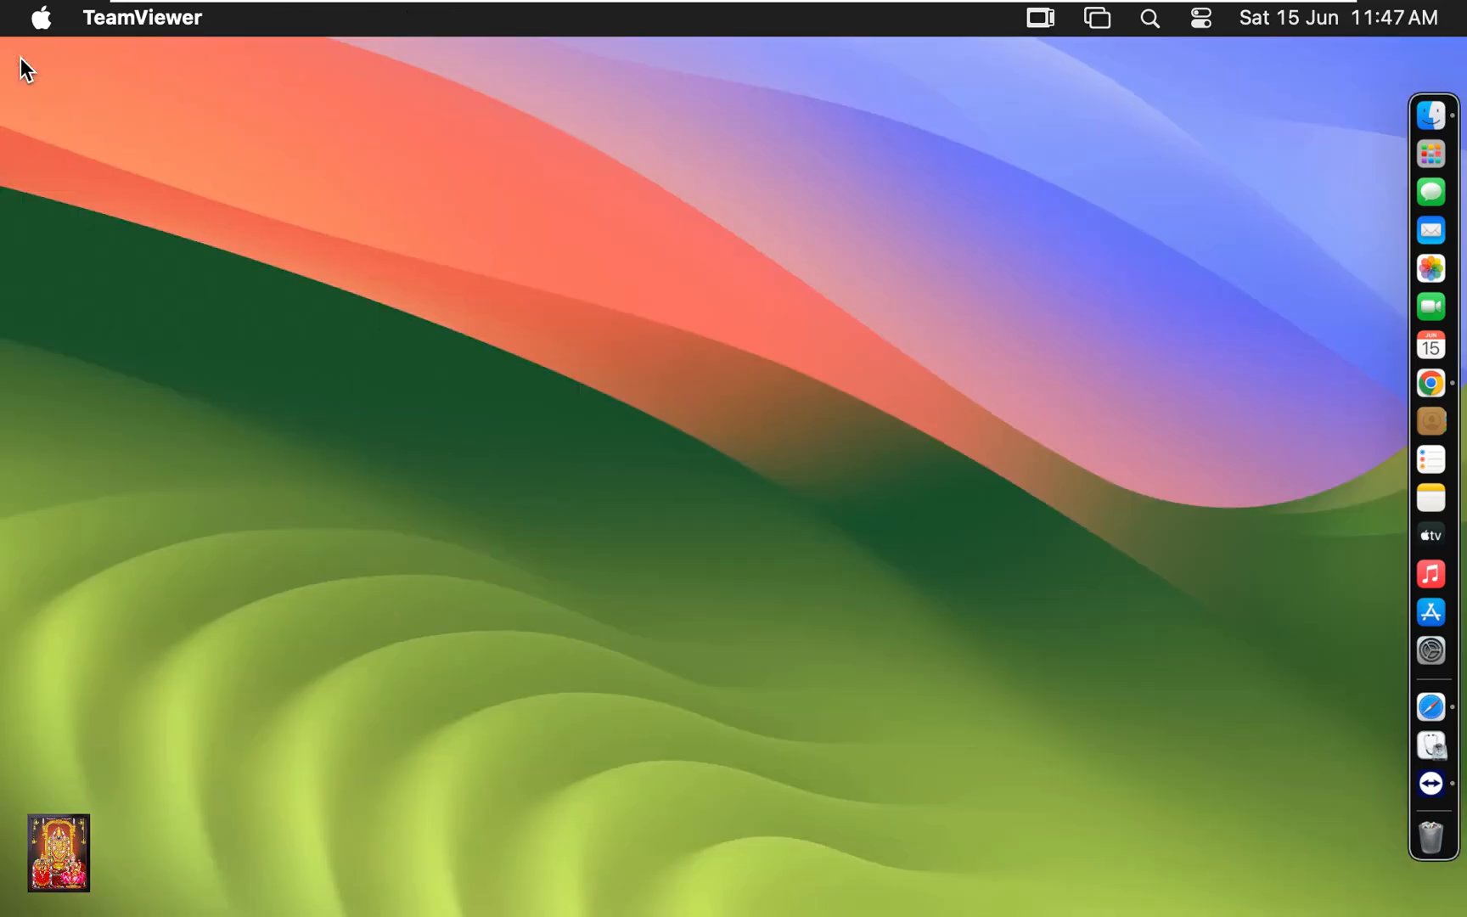